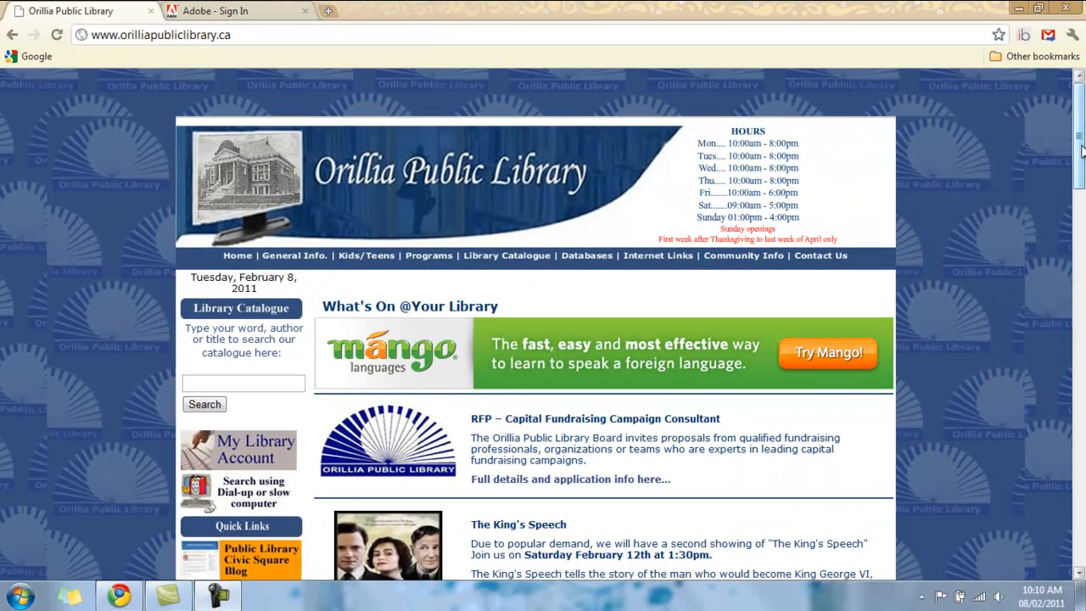
Step: Scroll the library homepage down to the 'Announcing - Overdrive!' section with its 'Take me to OverDrive' link
scroll("down", 3)
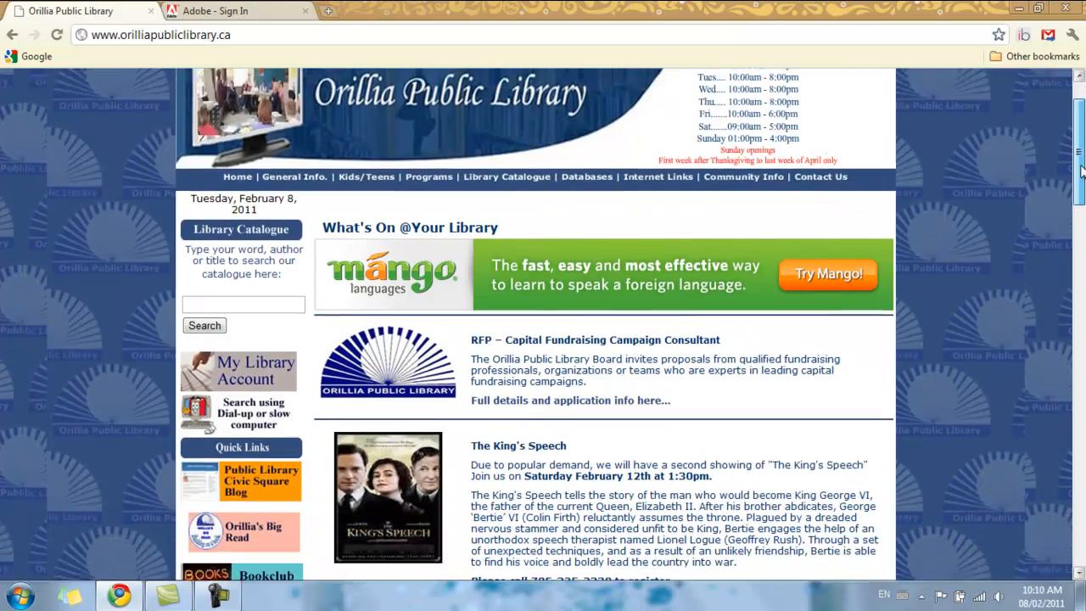
scroll("down", 3)
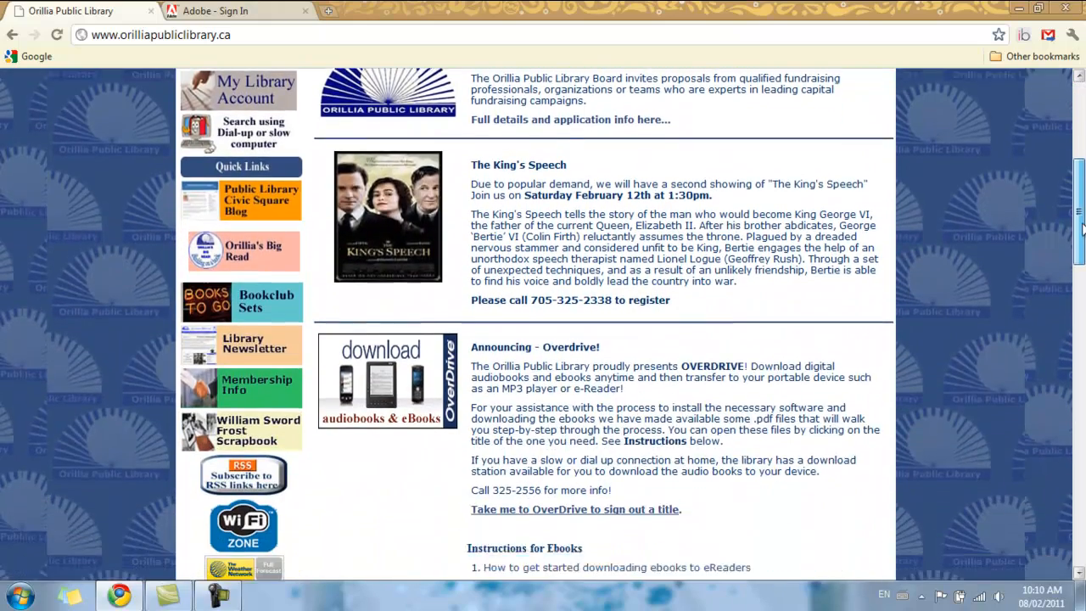
scroll("down", 3)
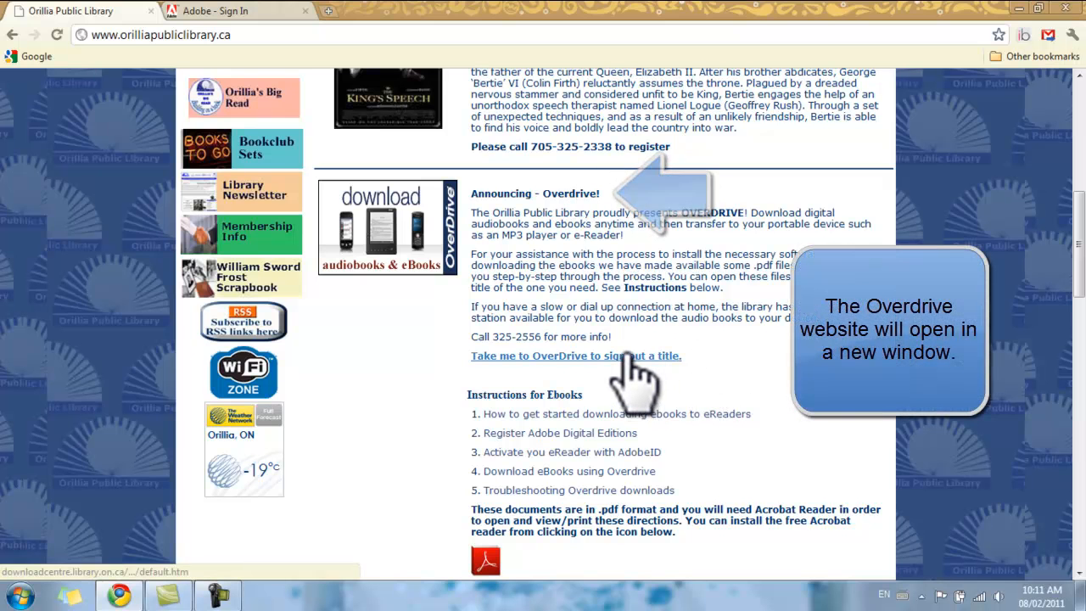
Step: Go from the OverDrive link to the Adobe Digital Editions download page
left_click(575, 357)
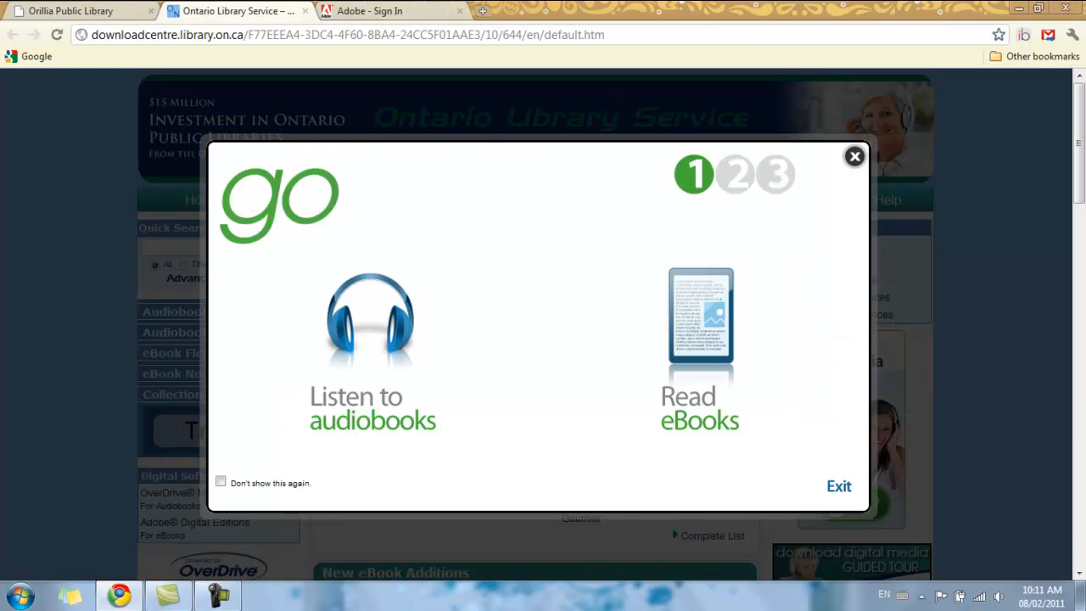
left_click(856, 156)
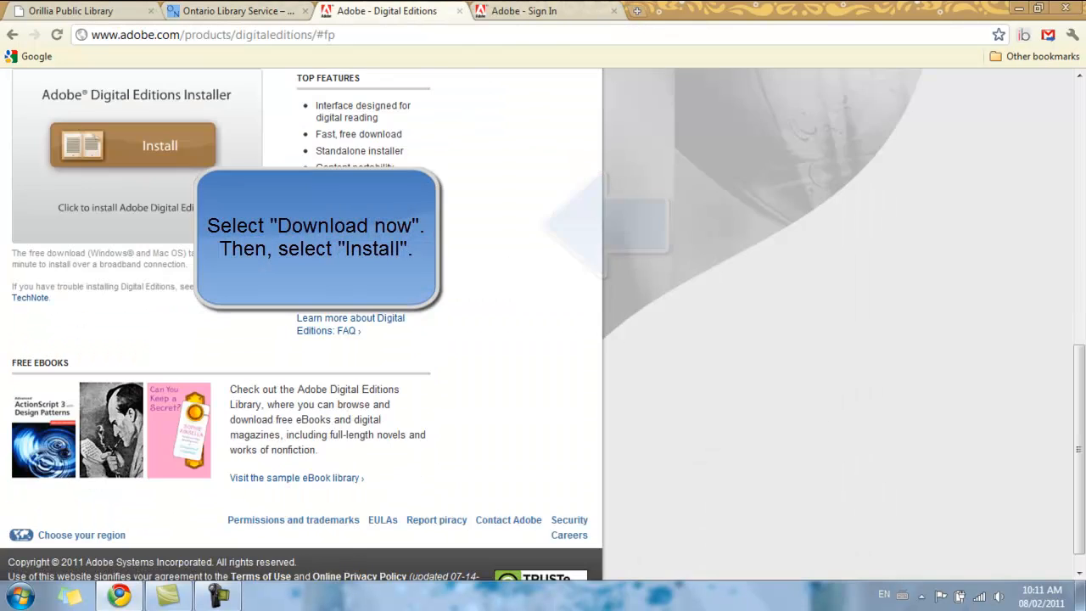
Step: Accept and download the Adobe Digital Editions installer, then run its setup program
left_click(132, 146)
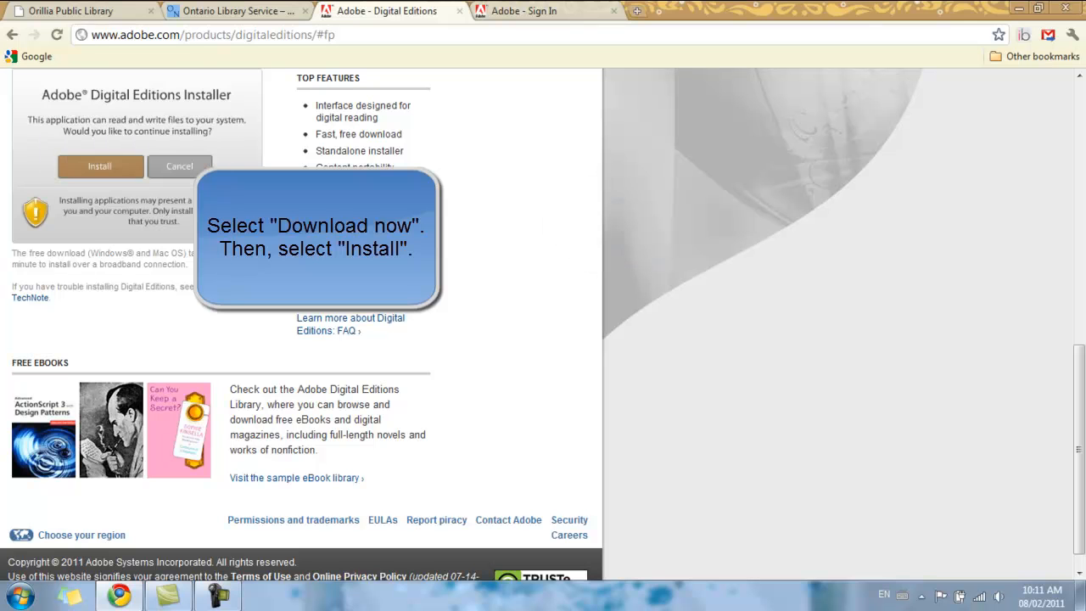
left_click(100, 166)
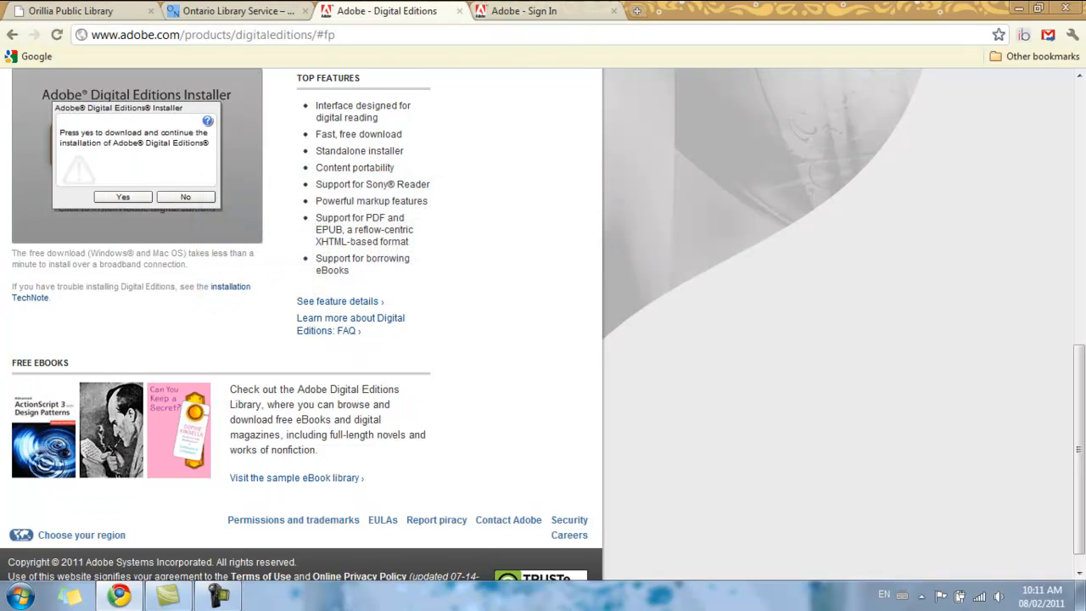
left_click(123, 196)
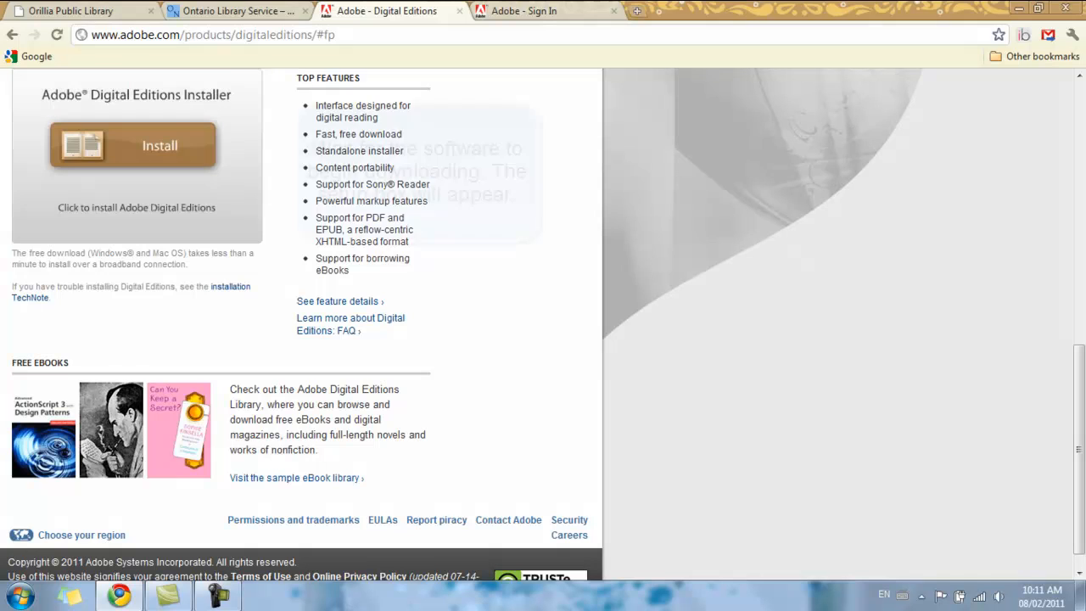
left_click(135, 146)
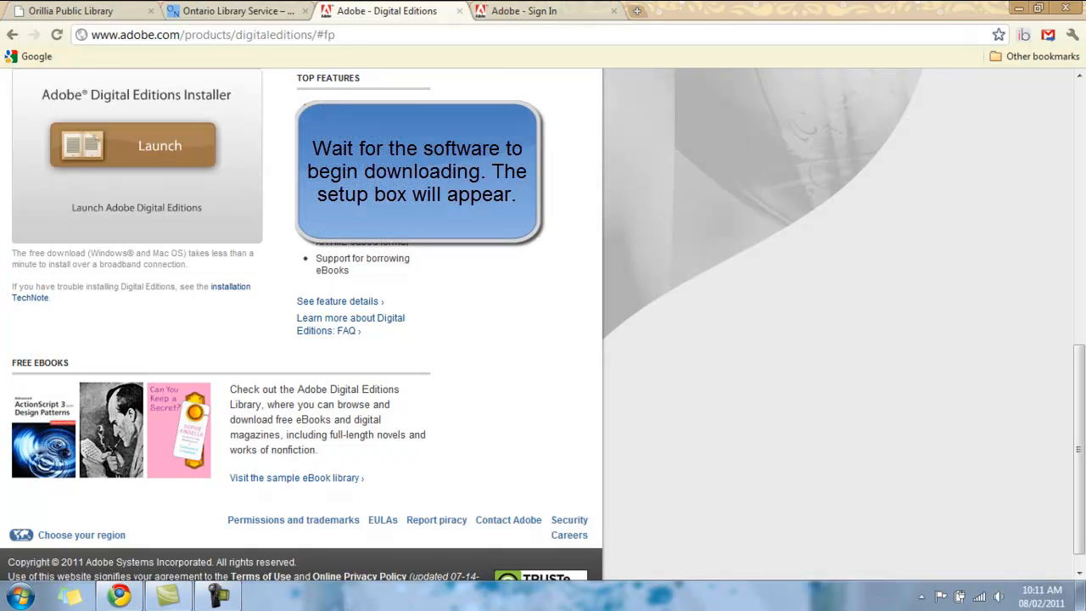
left_click(132, 146)
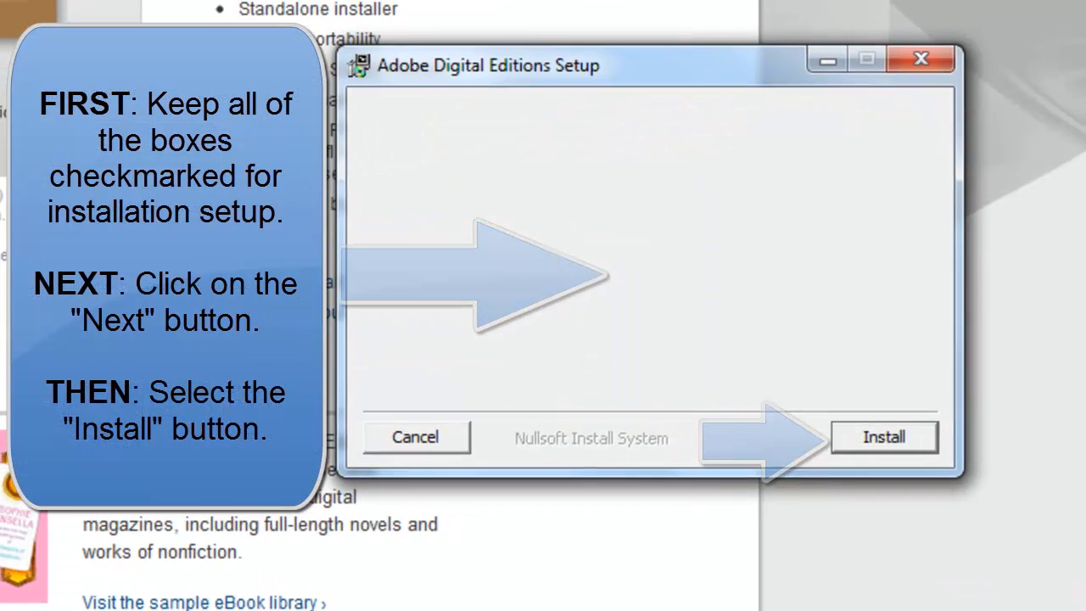
Step: Install Adobe Digital Editions with all components into the default folder and close the completed setup
left_click(885, 438)
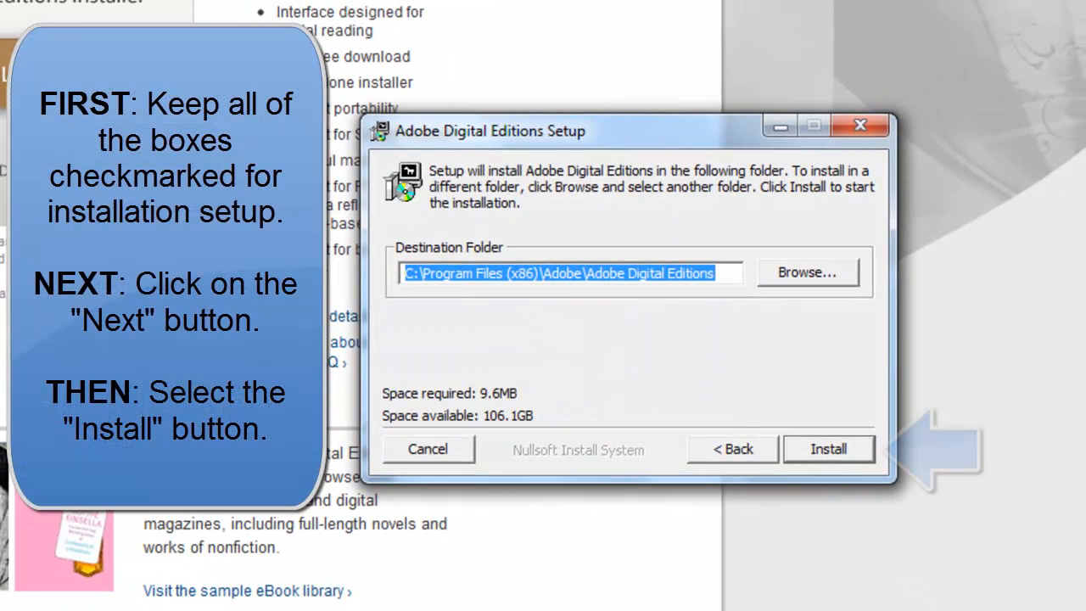
left_click(828, 448)
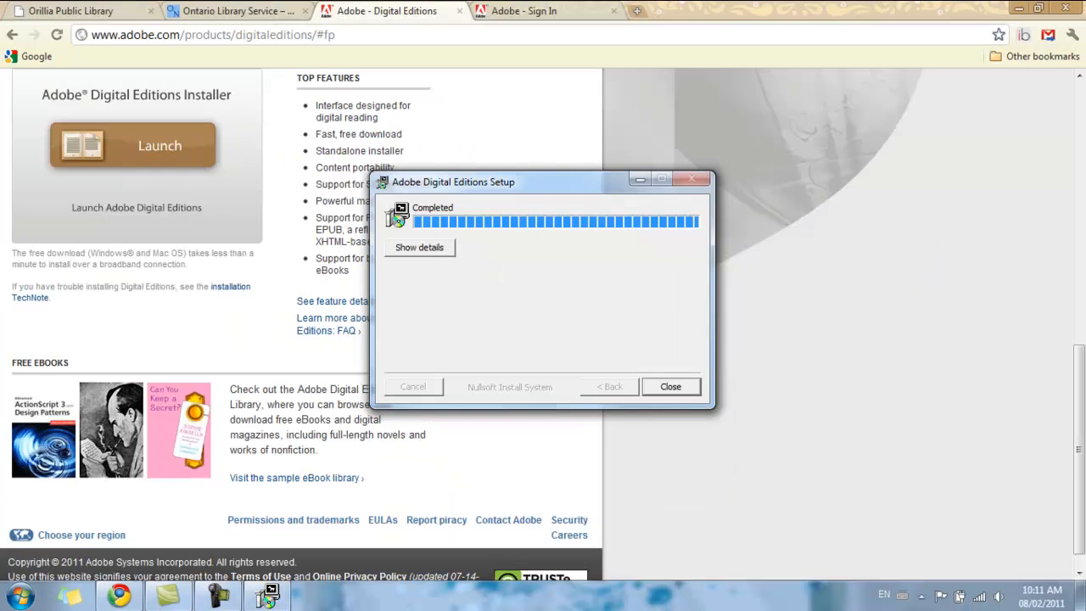
left_click(669, 387)
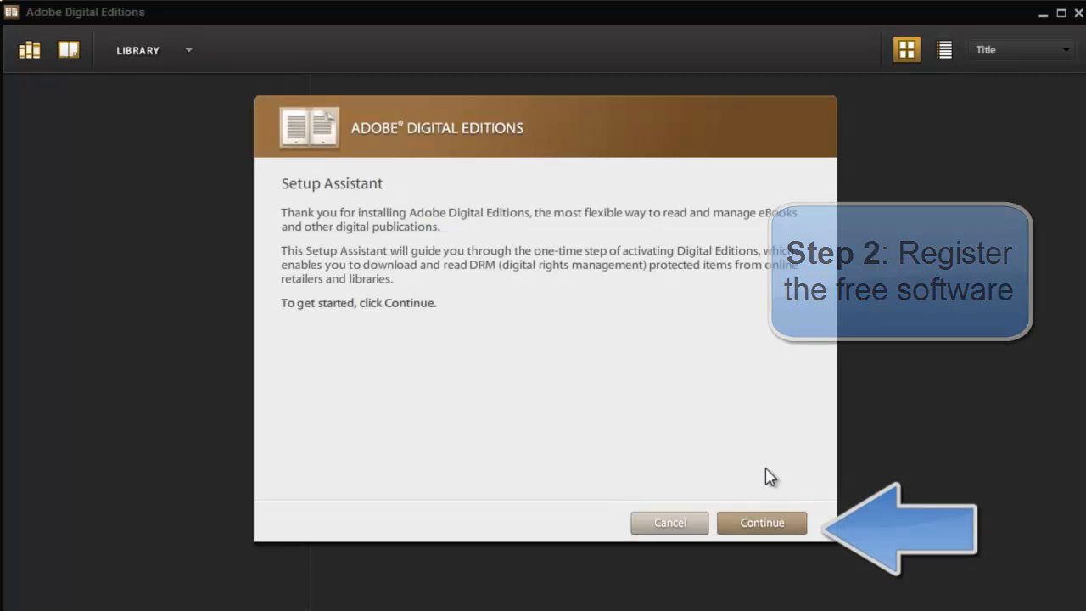
Step: Continue past the Setup Assistant welcome and follow the link to get an Adobe ID online
left_click(760, 523)
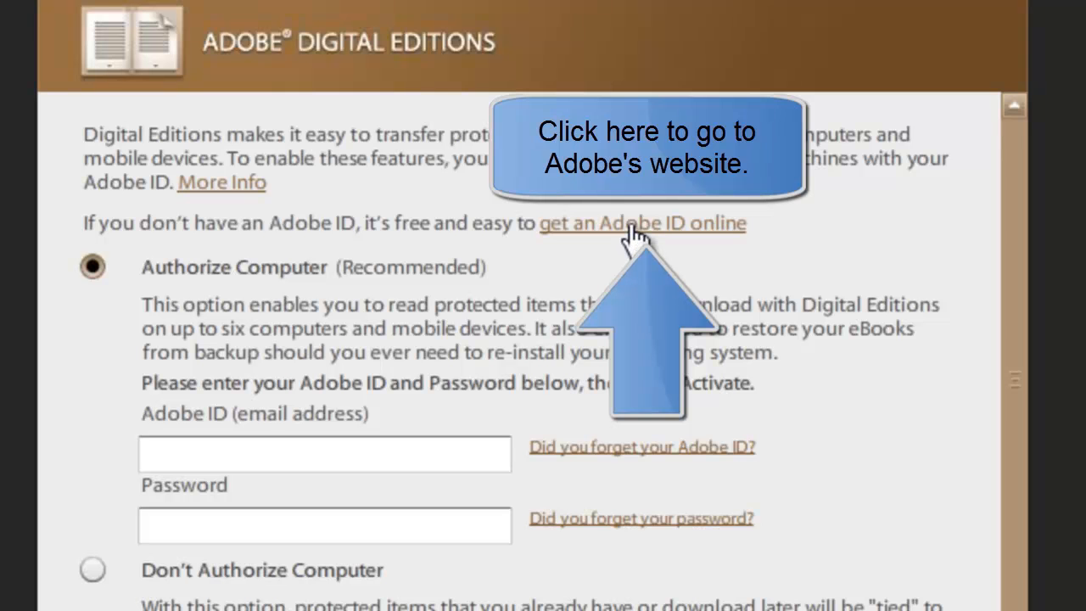
left_click(326, 455)
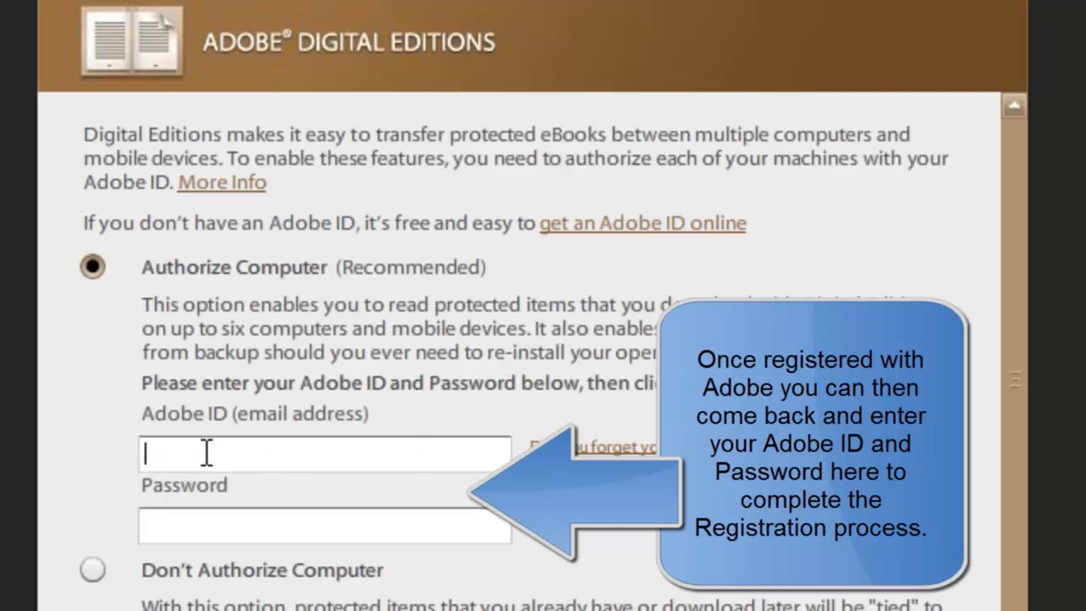
mouse_move(709, 3)
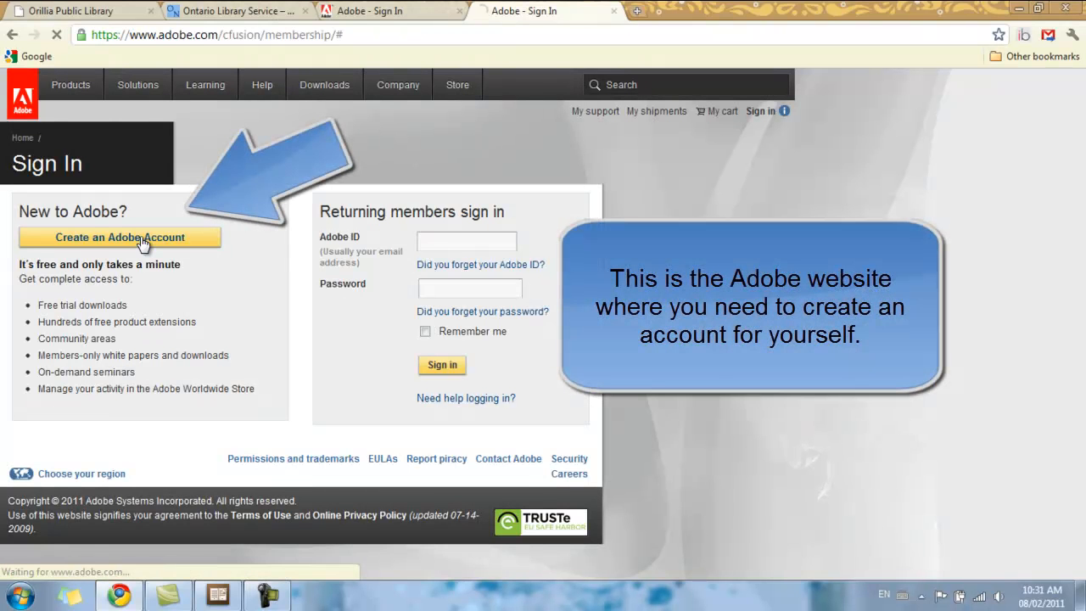
Step: Start creating a new Adobe account and look through the Join Adobe registration form fields
left_click(118, 238)
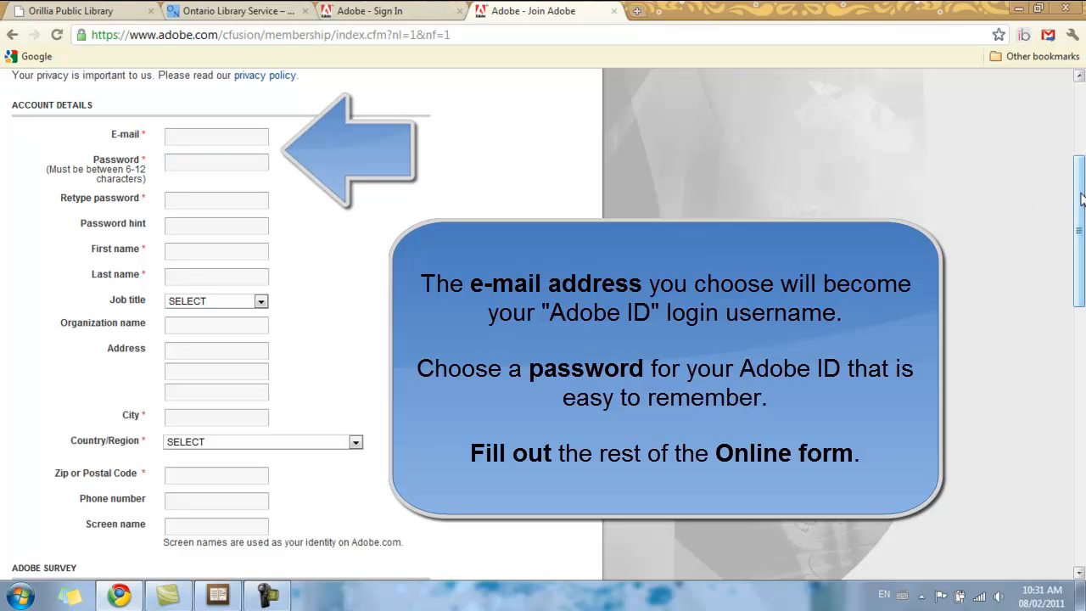
scroll("down", 3)
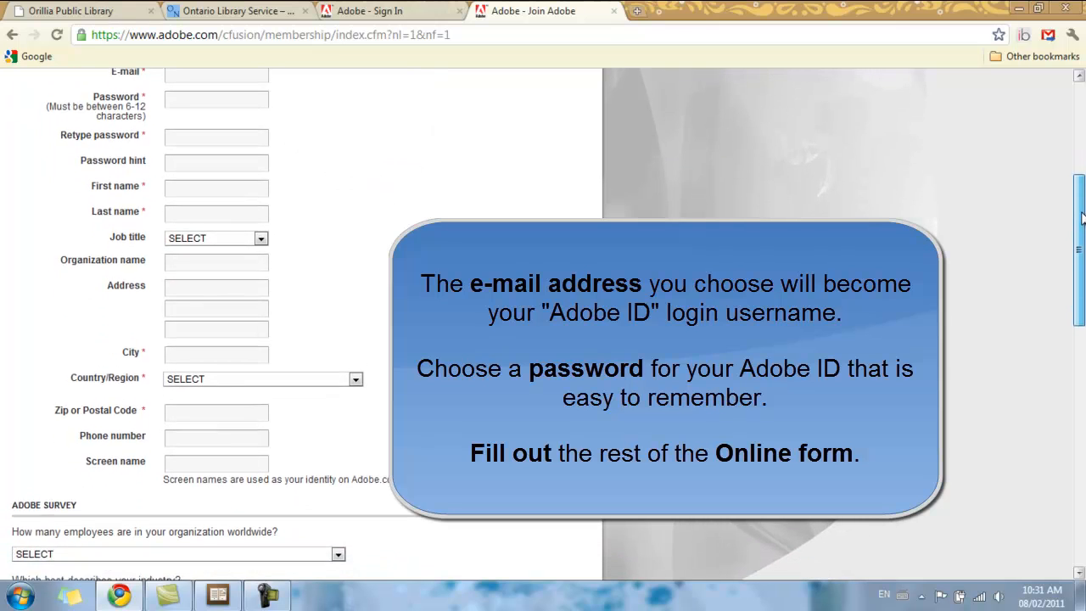
scroll("down", 3)
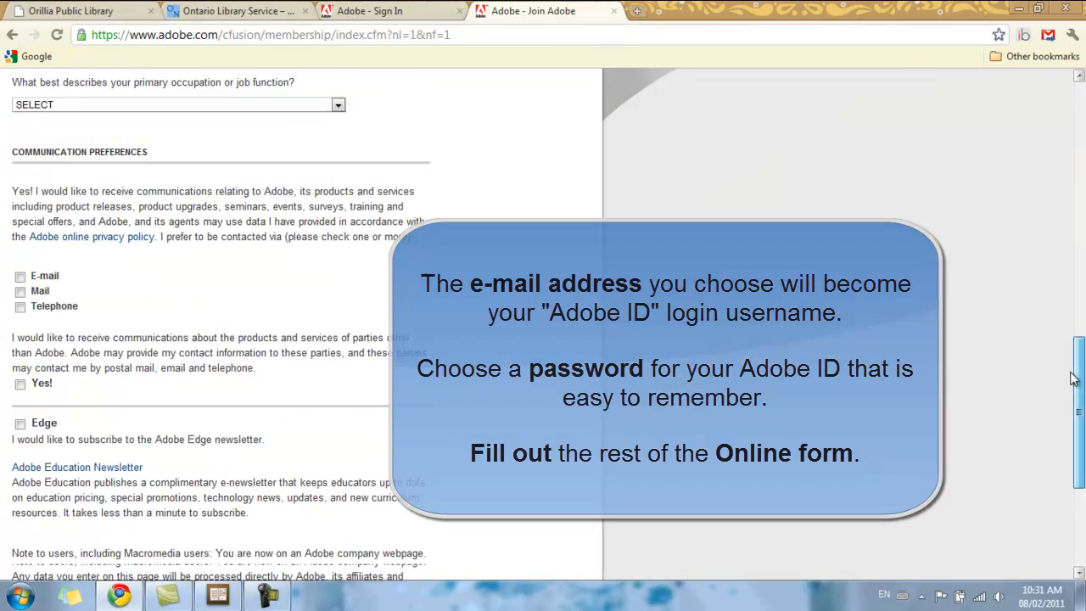
scroll("down", 3)
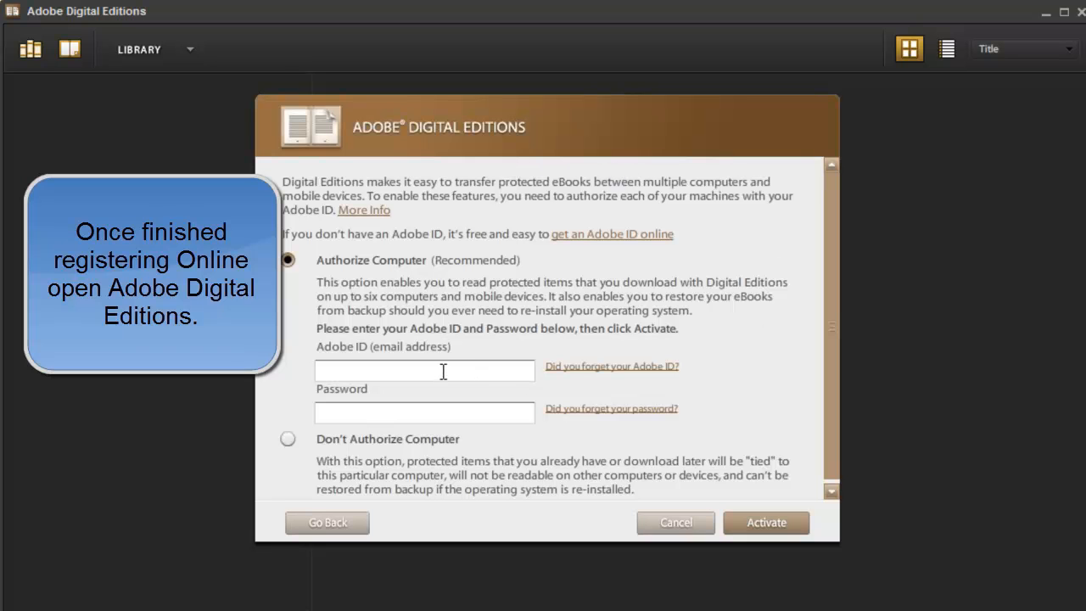
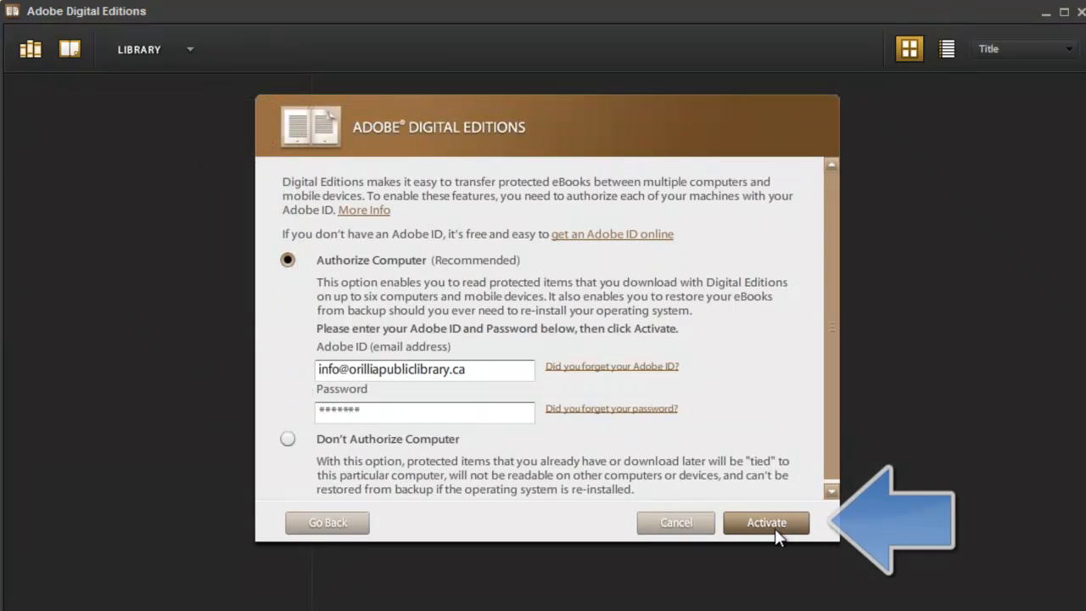
Step: Authorize this computer with the entered Adobe ID and close the activation confirmation
left_click(766, 522)
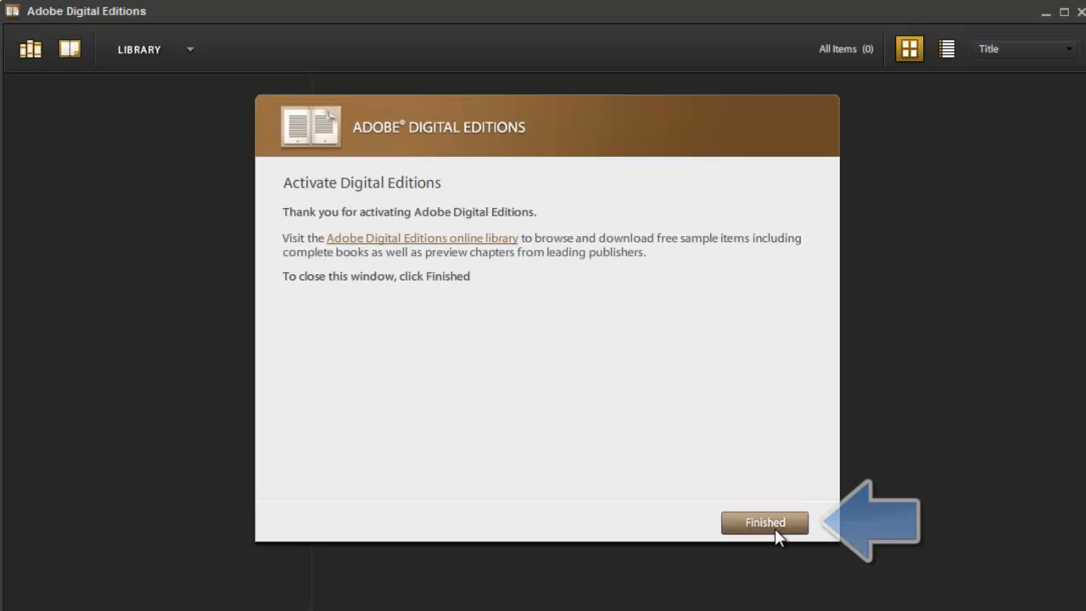
mouse_move(755, 485)
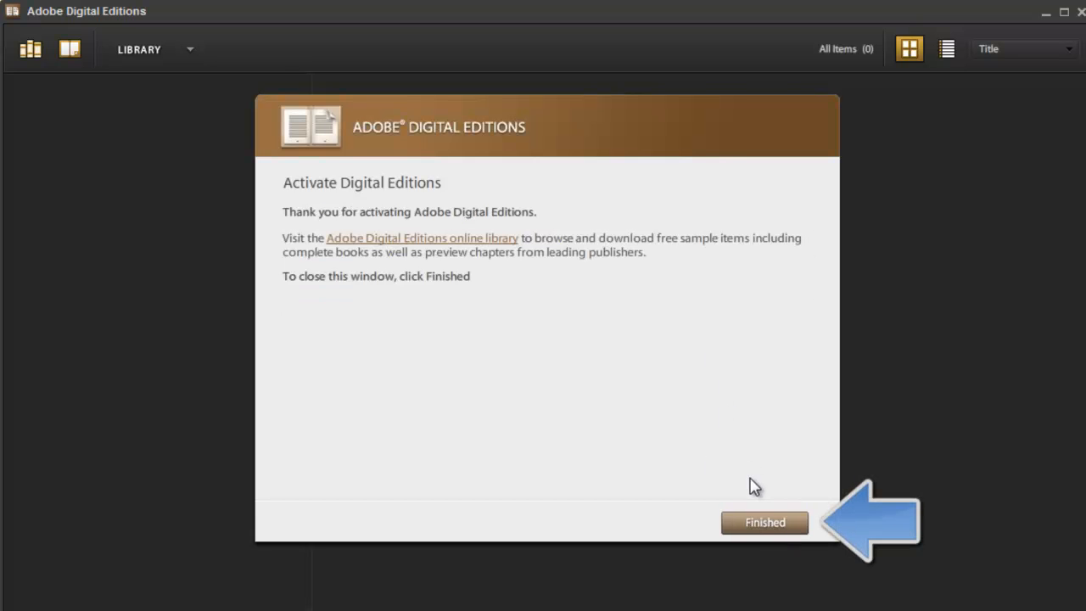
left_click(764, 523)
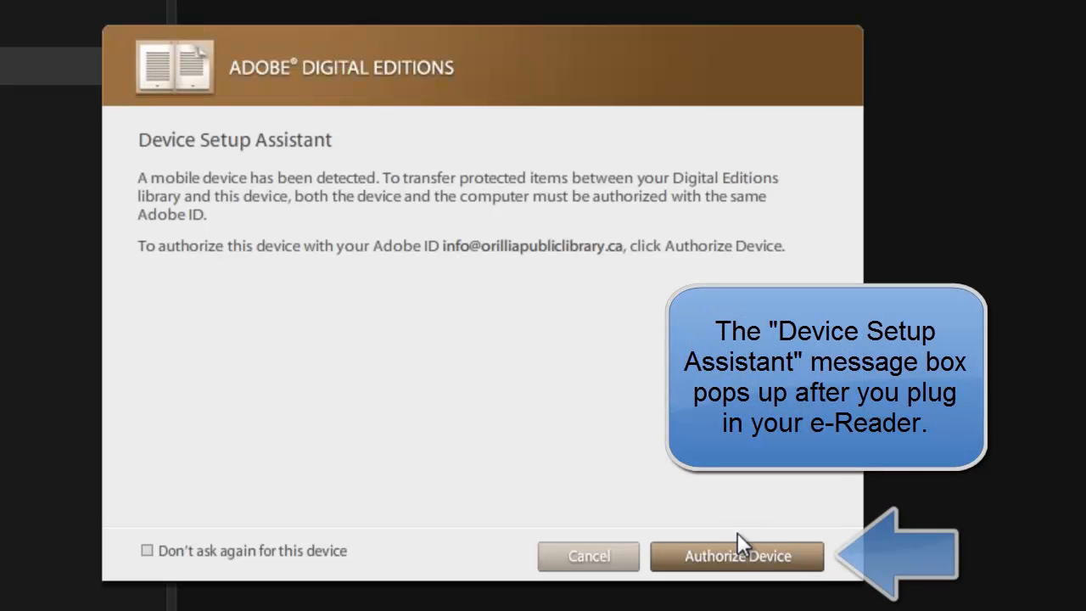
Step: Authorize the connected Kobo e-reader for protected books and dismiss the success message
left_click(737, 557)
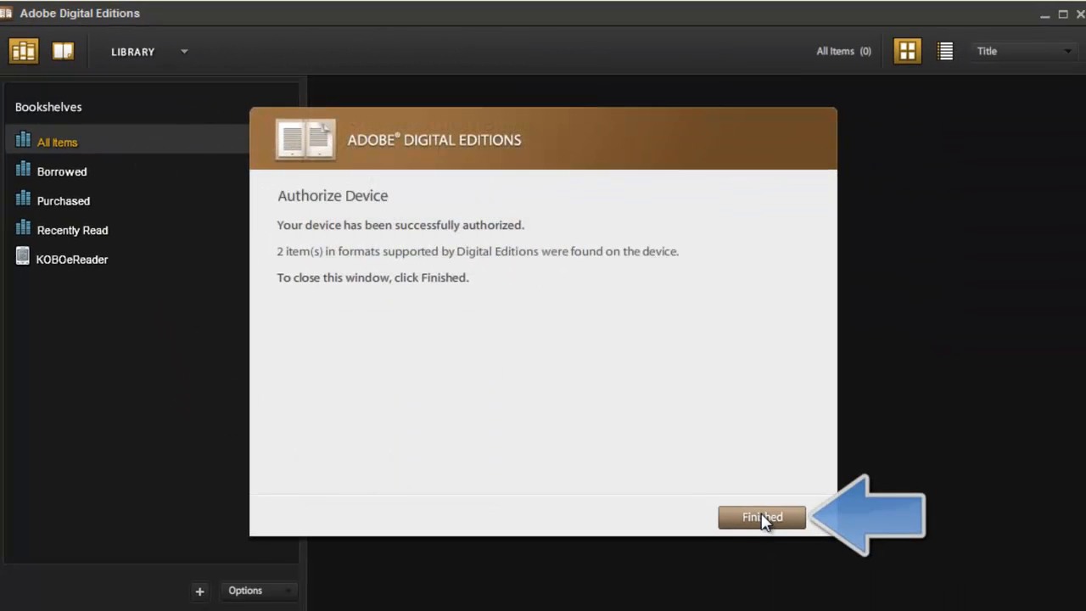
left_click(760, 516)
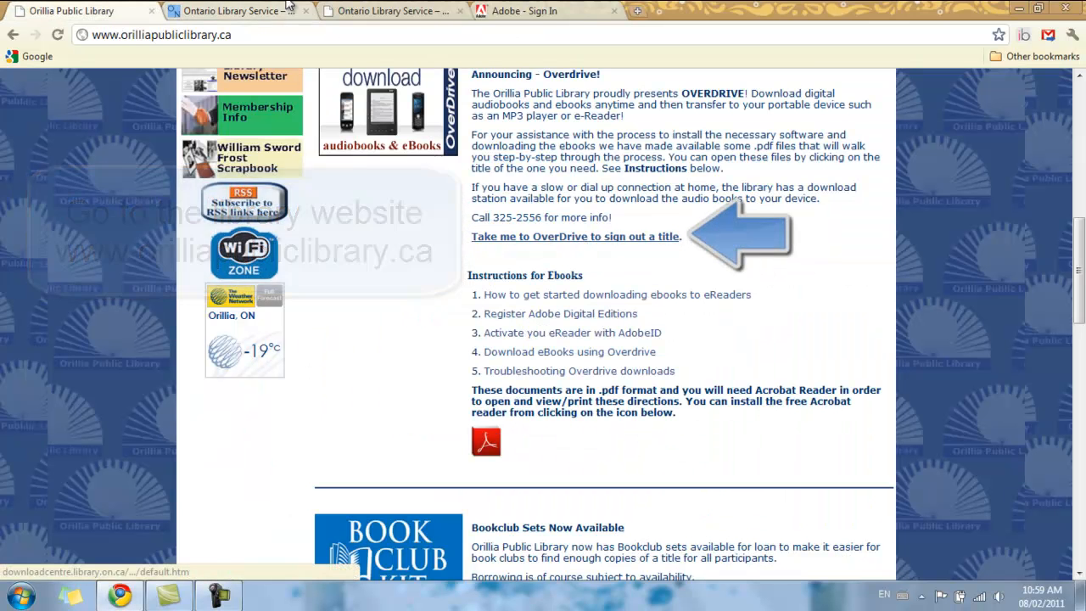
Step: Go to OverDrive's login and choose Orillia Public Library from the N-S library list
left_click(573, 236)
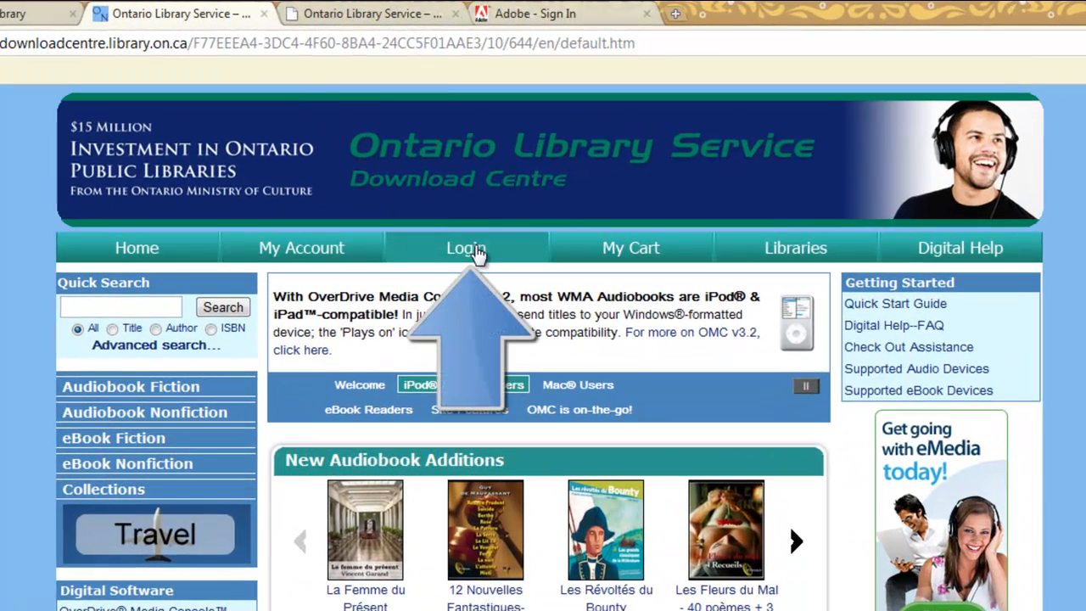
left_click(465, 247)
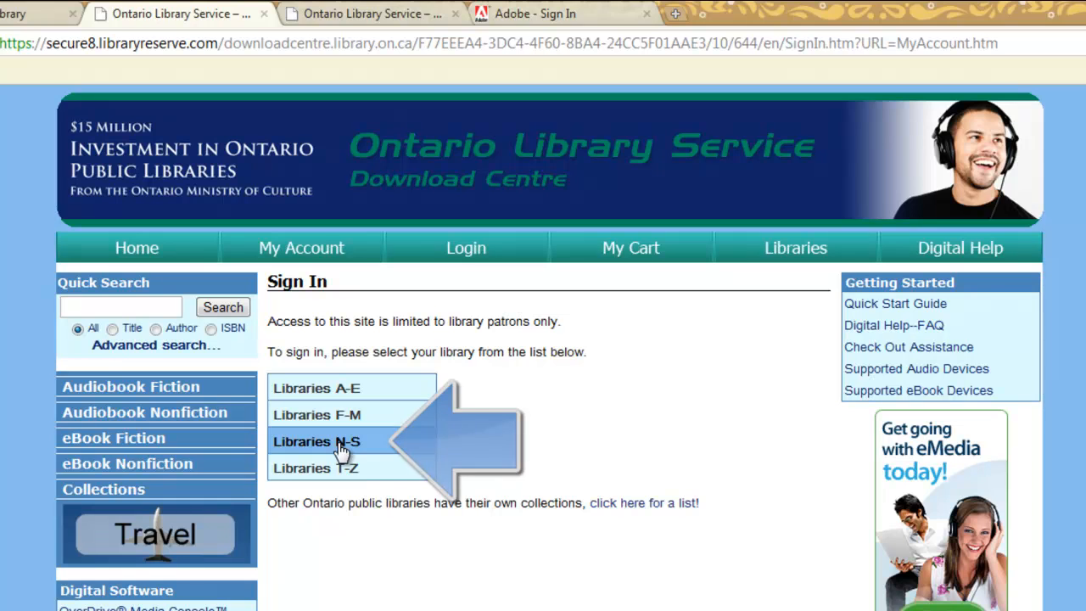
left_click(316, 441)
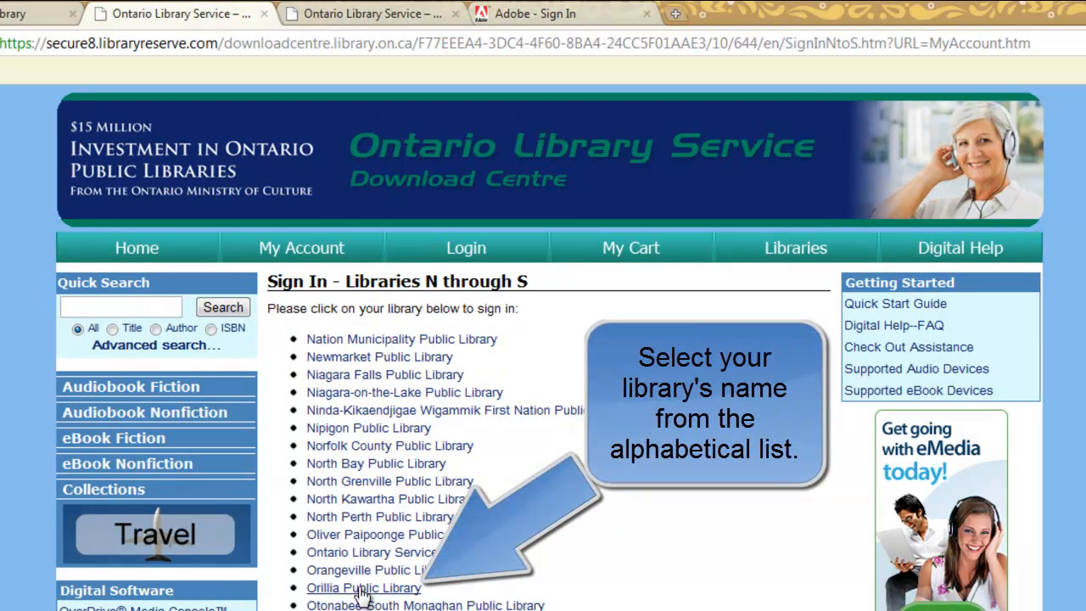
left_click(363, 588)
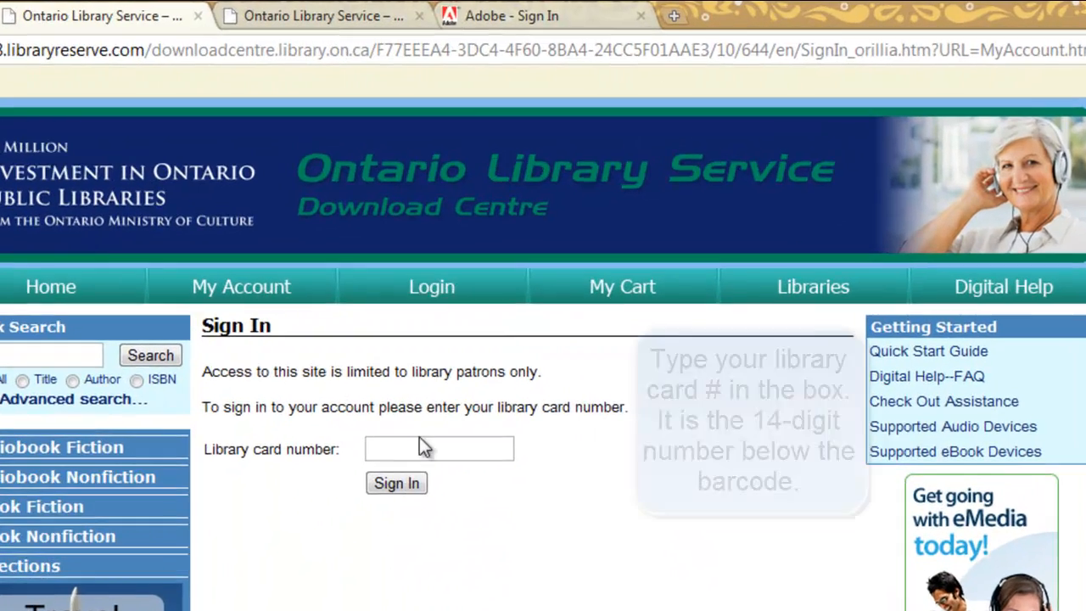
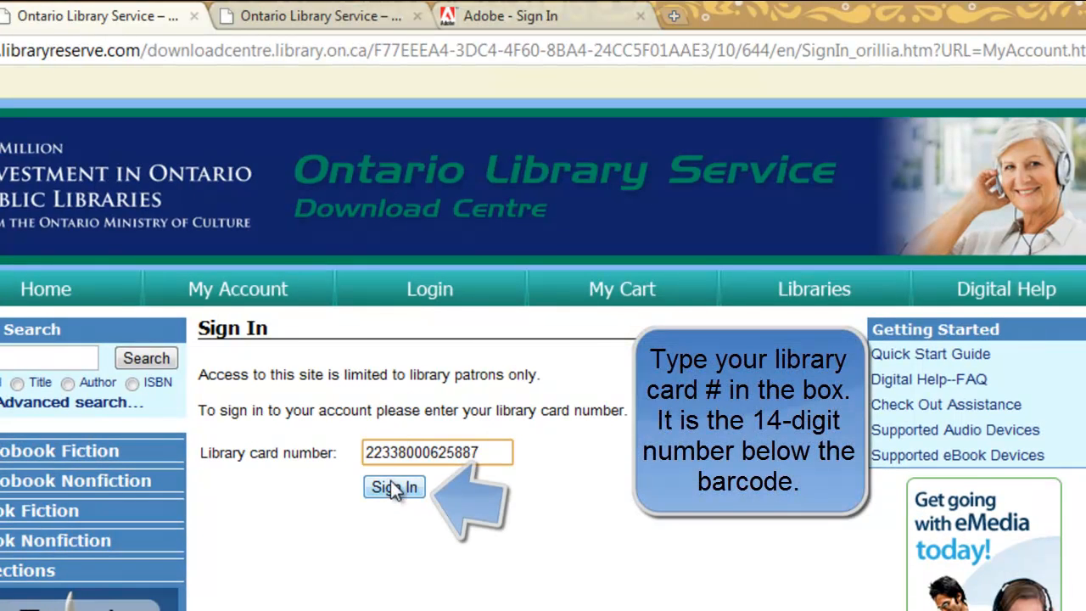
left_click(394, 486)
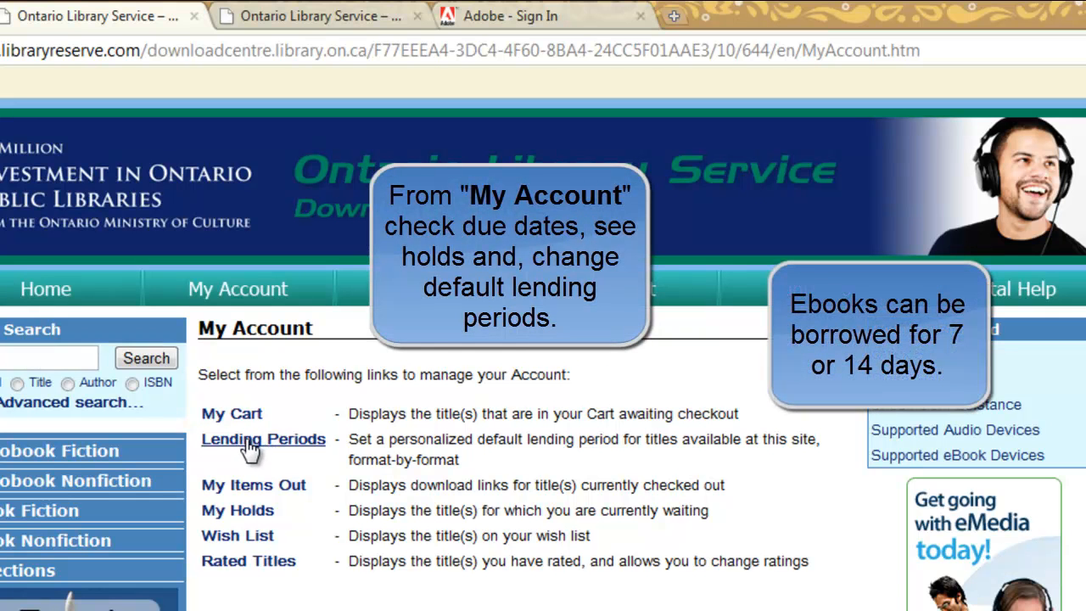
mouse_move(255, 486)
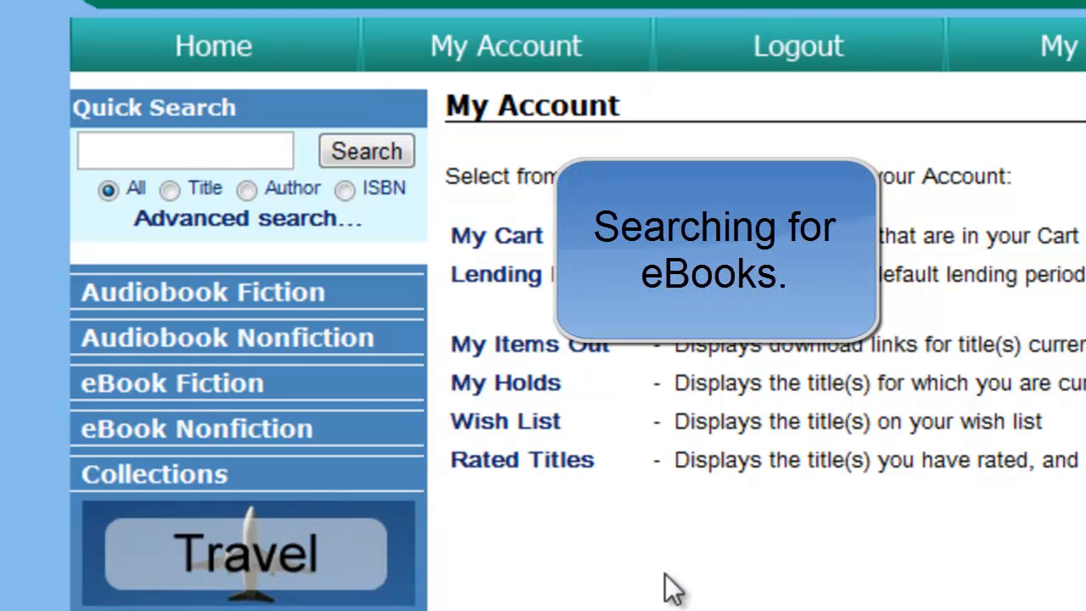
mouse_move(246, 474)
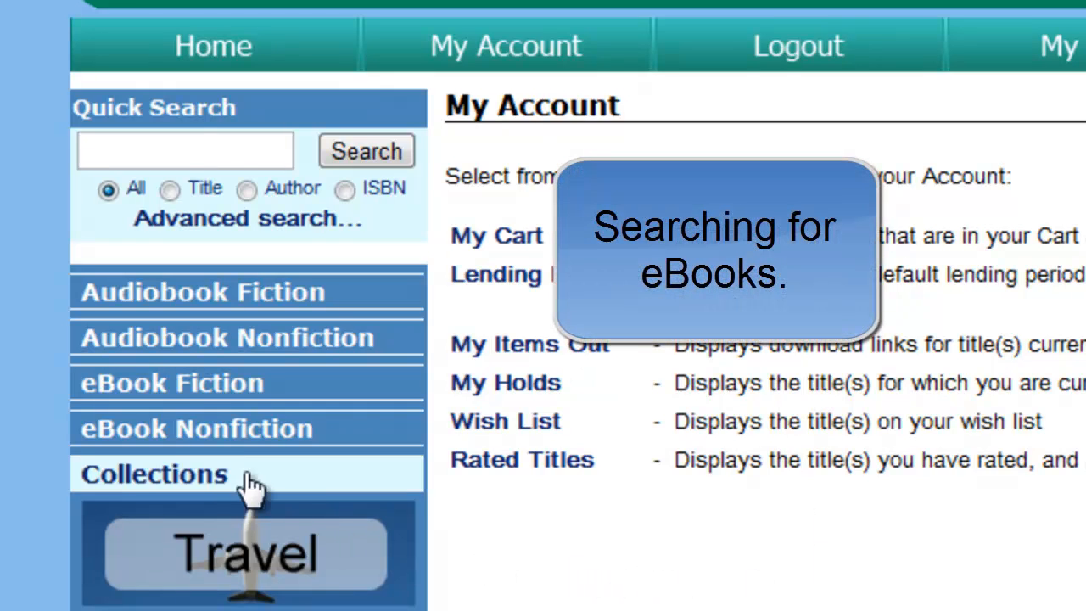
mouse_move(173, 384)
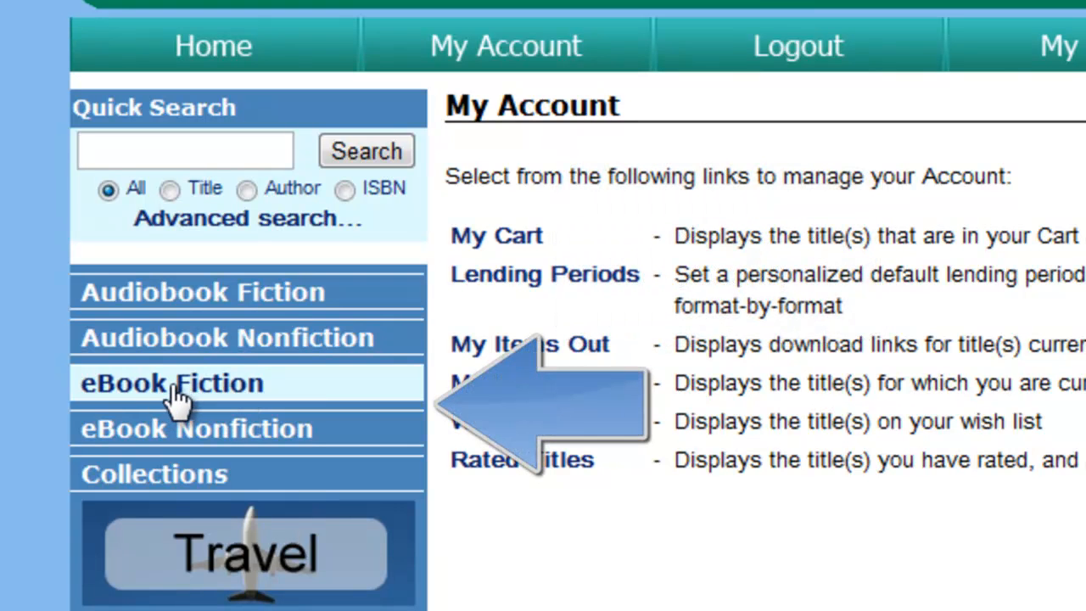
mouse_move(238, 428)
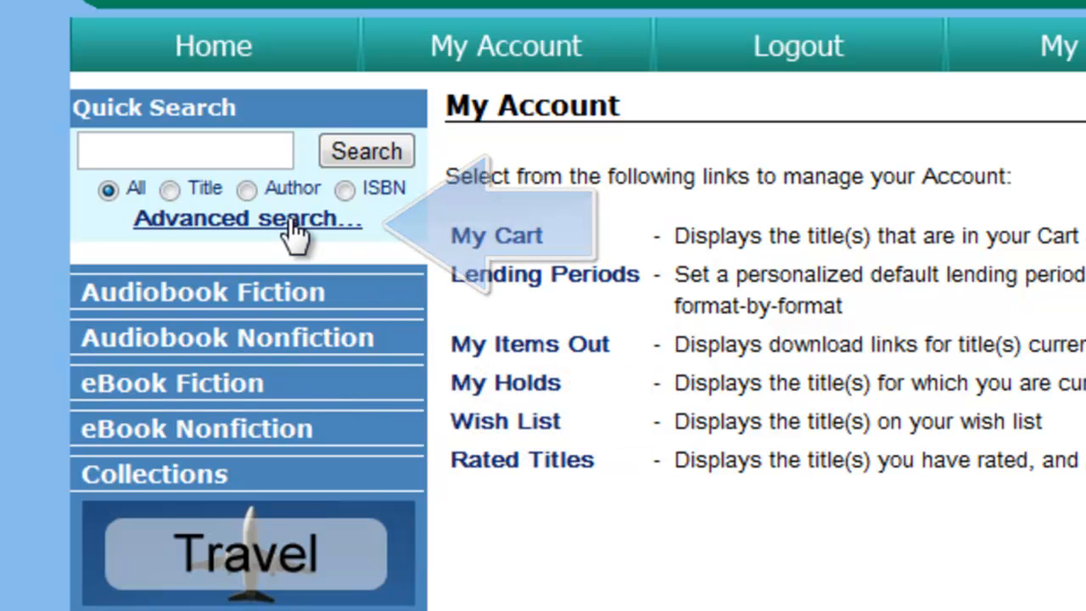
Step: Open the Advanced Search form from under Quick Search
left_click(248, 218)
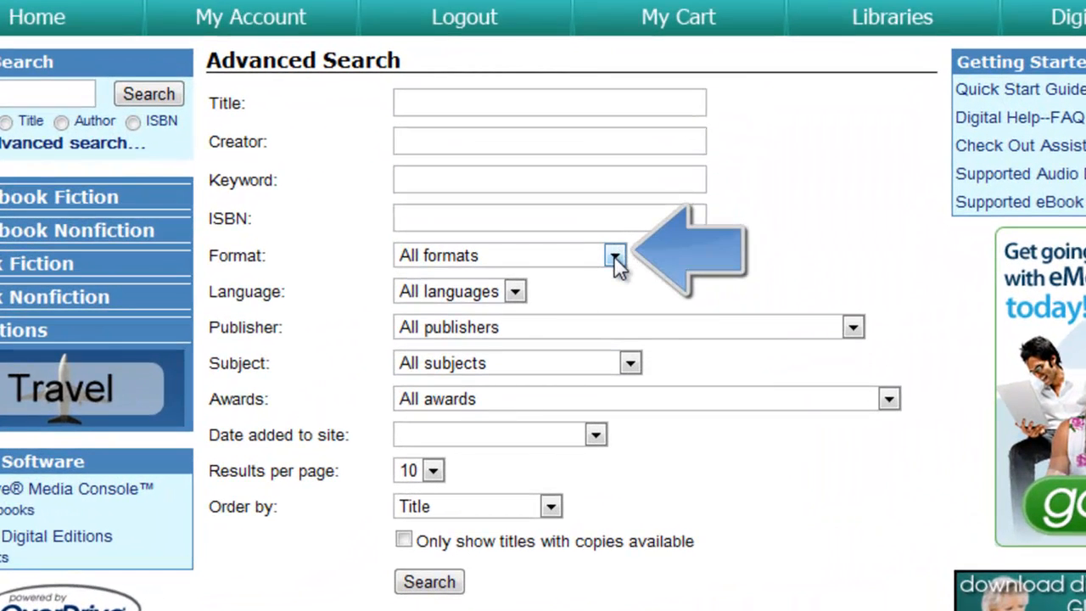
Step: Search for Adobe EPUB eBook format titles, showing only those with copies available
left_click(614, 255)
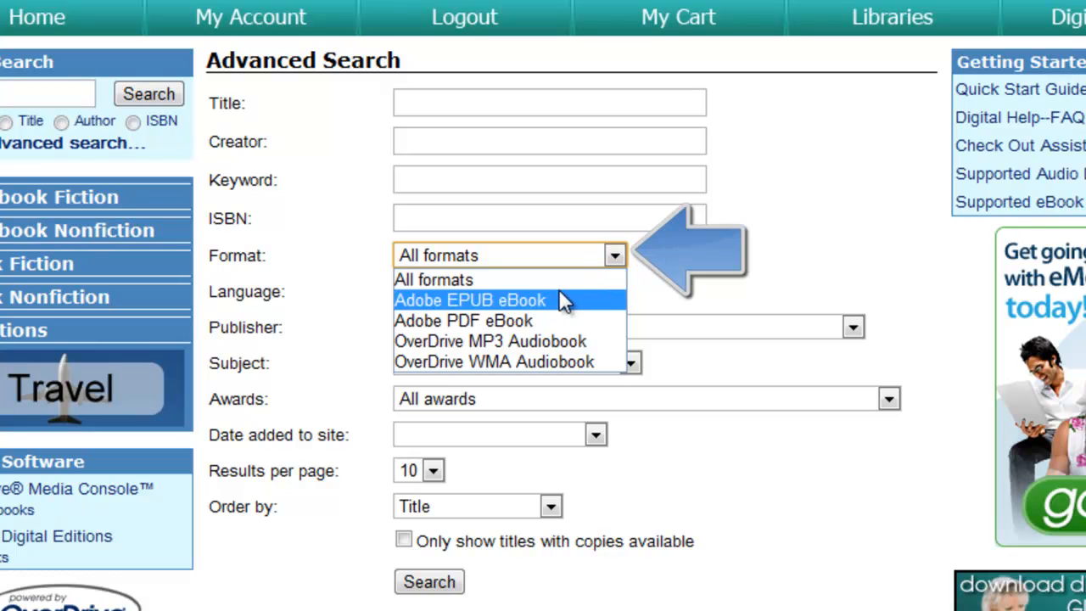
mouse_move(557, 309)
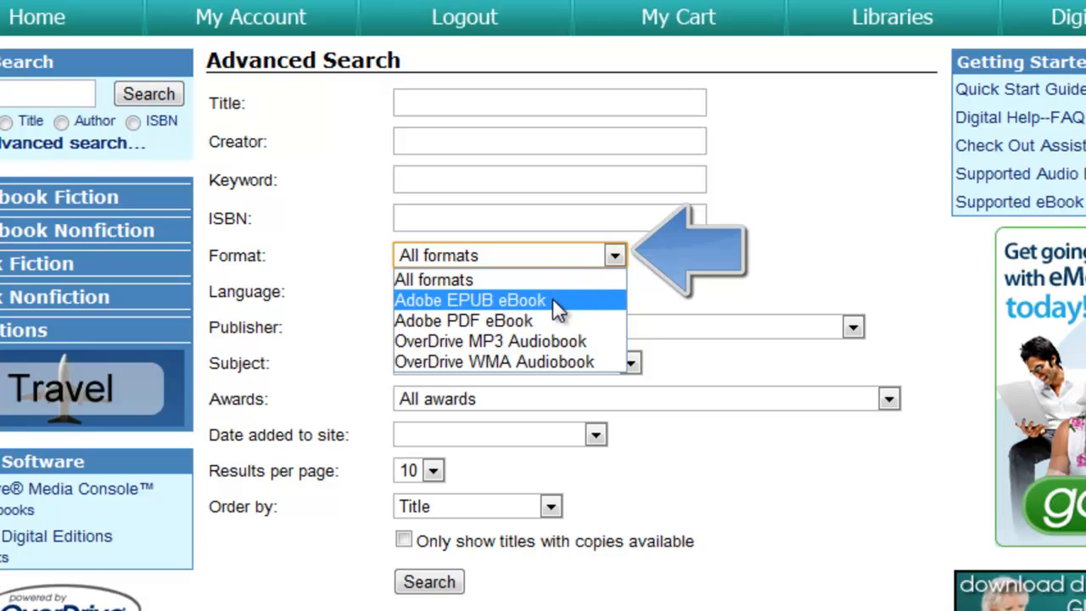
mouse_move(463, 319)
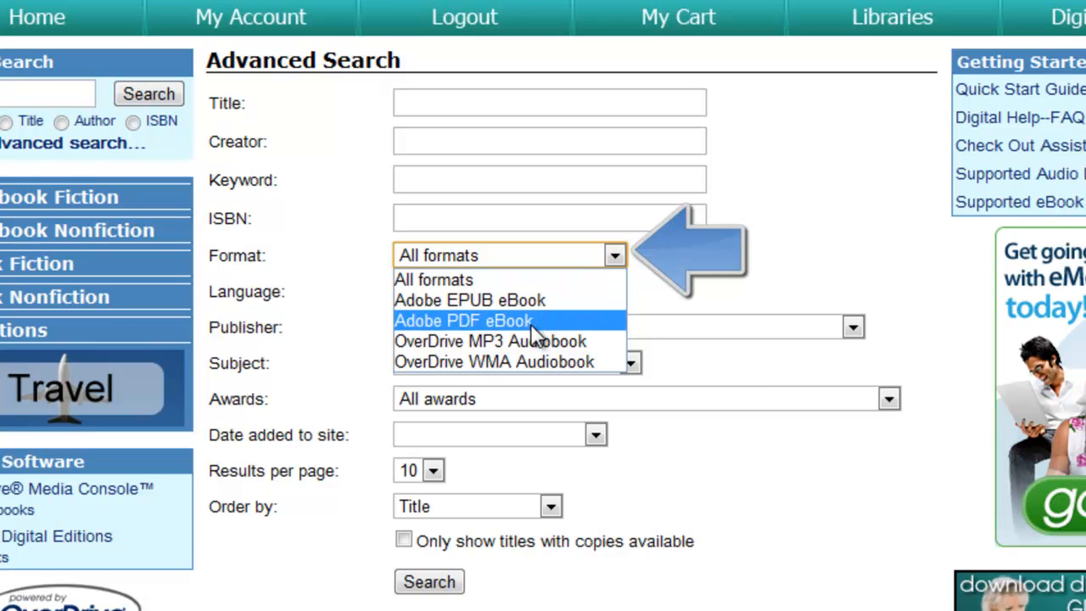
left_click(468, 298)
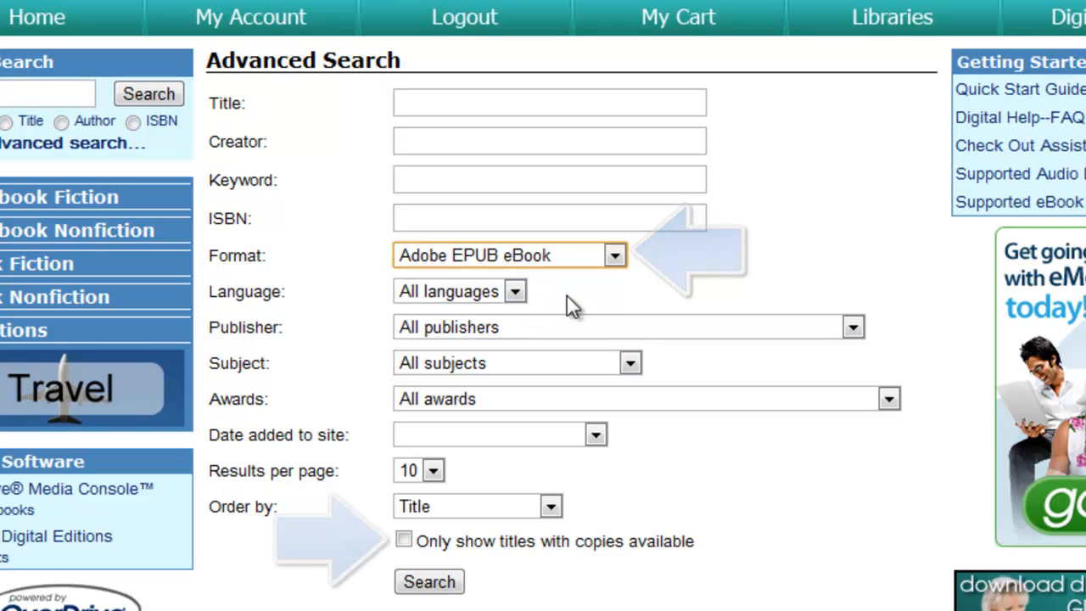
left_click(404, 540)
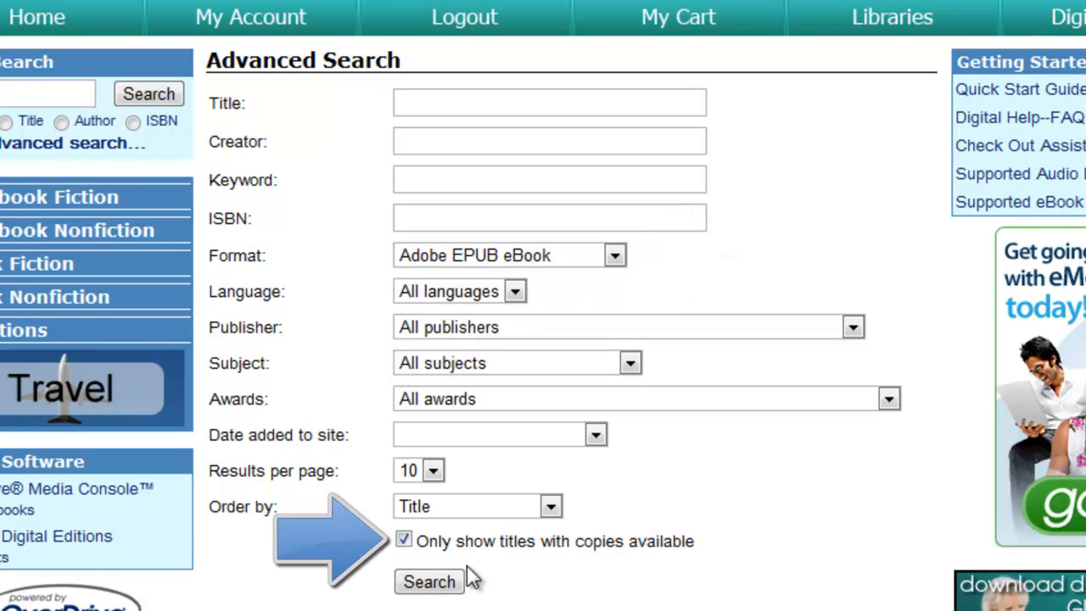
mouse_move(774, 564)
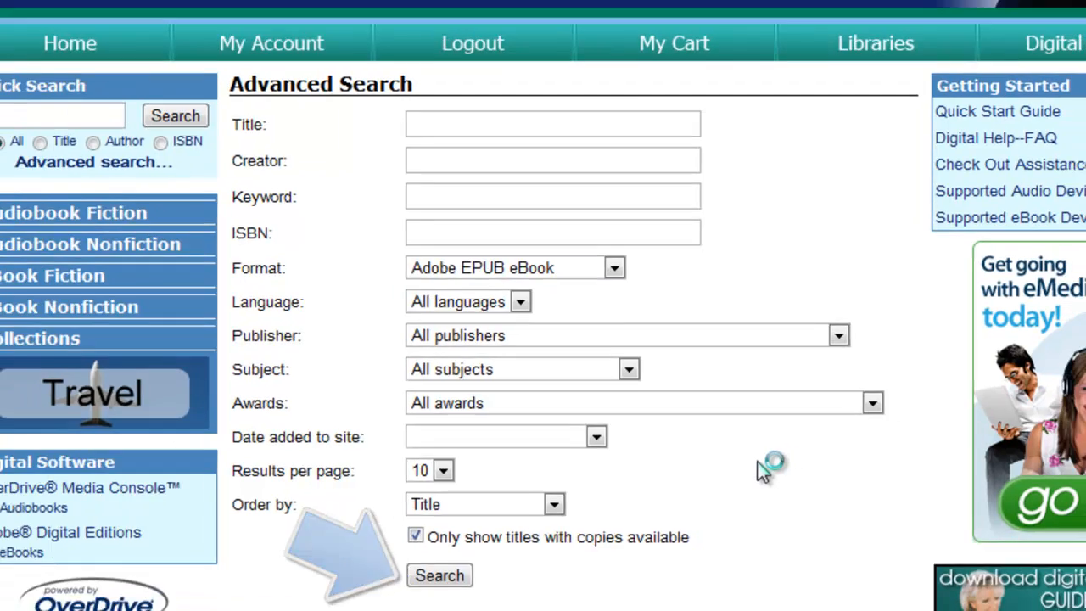
left_click(439, 575)
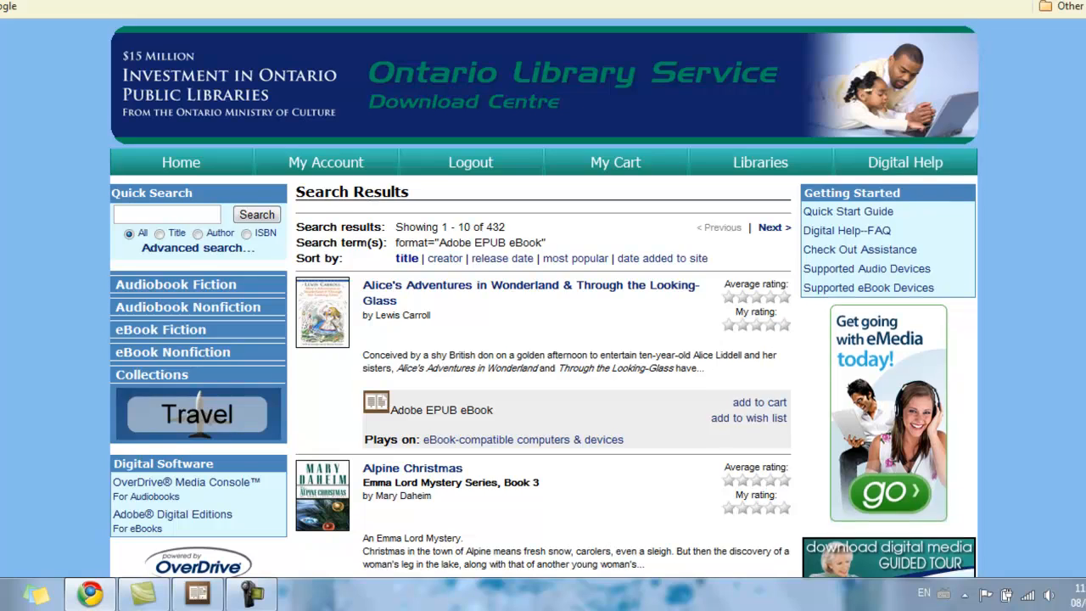
Step: Add the Marian Keyes eBook from the search results to the OverDrive cart
scroll("down", 3)
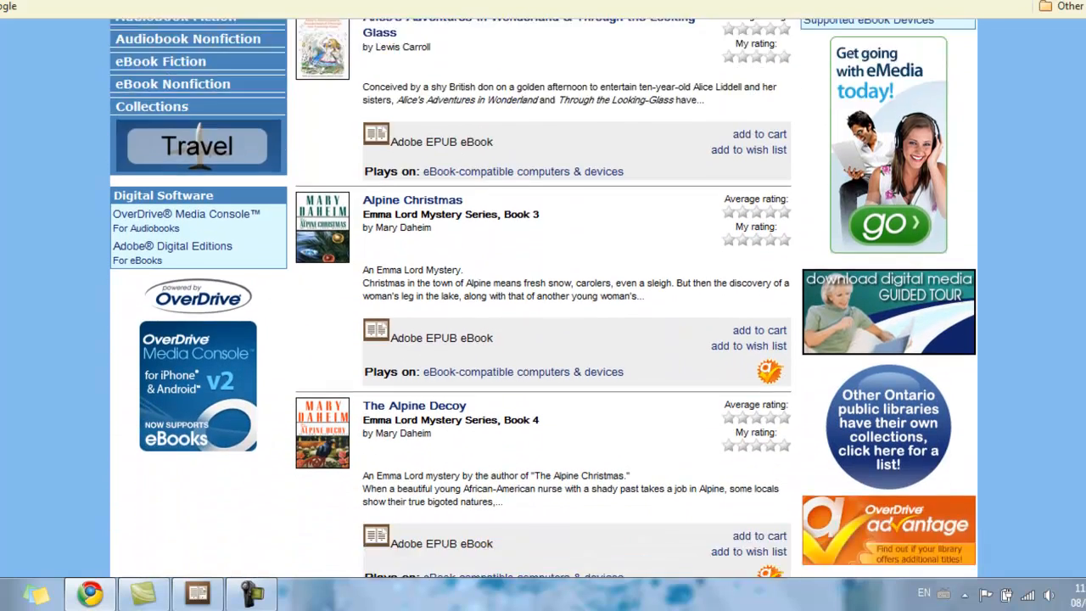
scroll("down", 3)
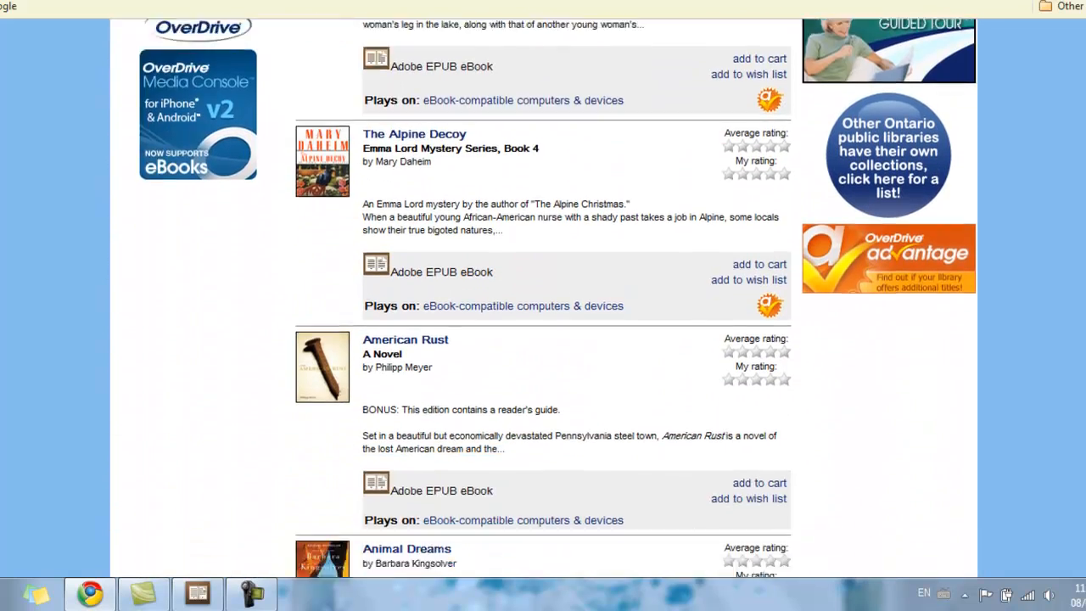
scroll("down", 3)
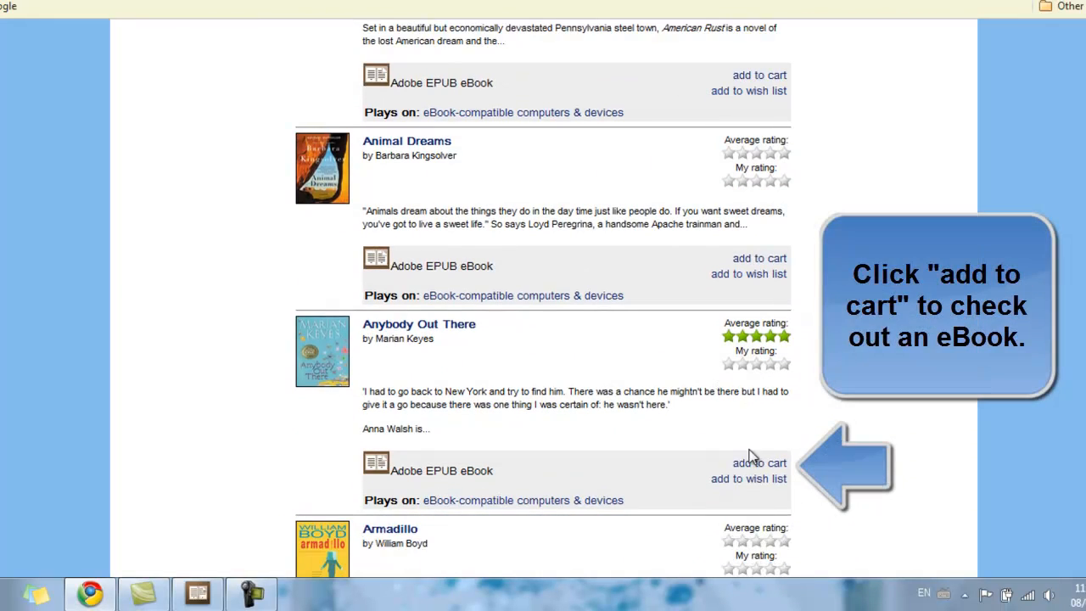
left_click(759, 462)
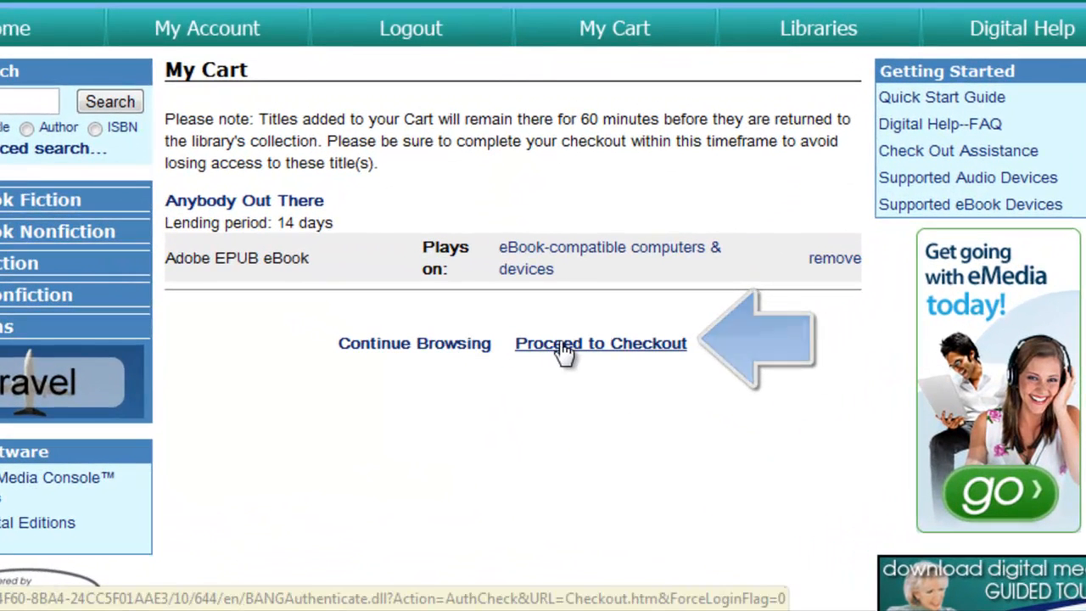
Step: Proceed to checkout, choose the 14 day lending period and confirm the check out
left_click(600, 342)
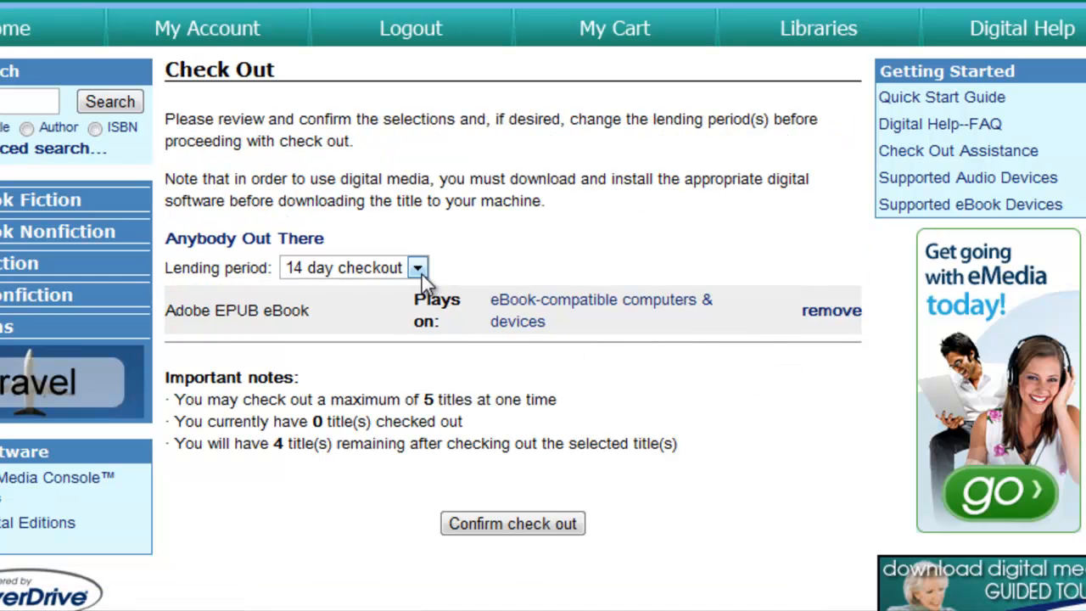
left_click(418, 268)
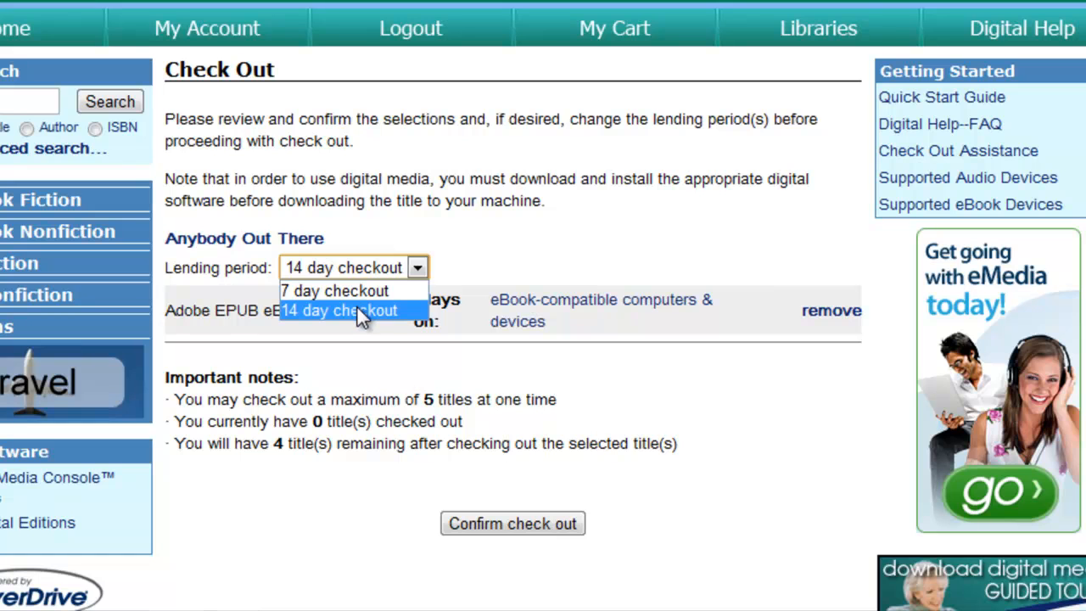
left_click(340, 309)
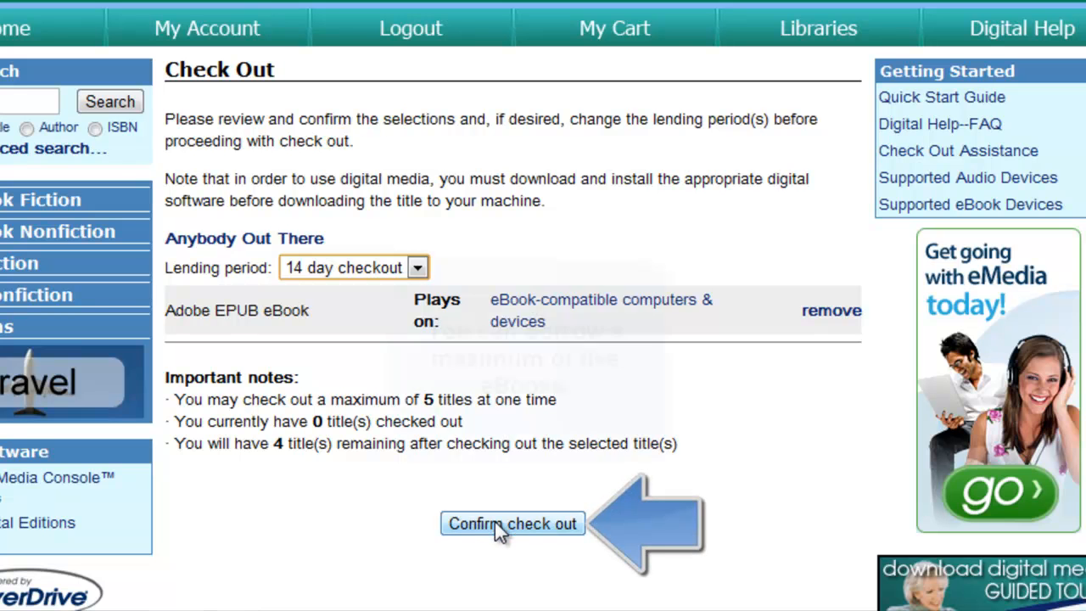
left_click(513, 523)
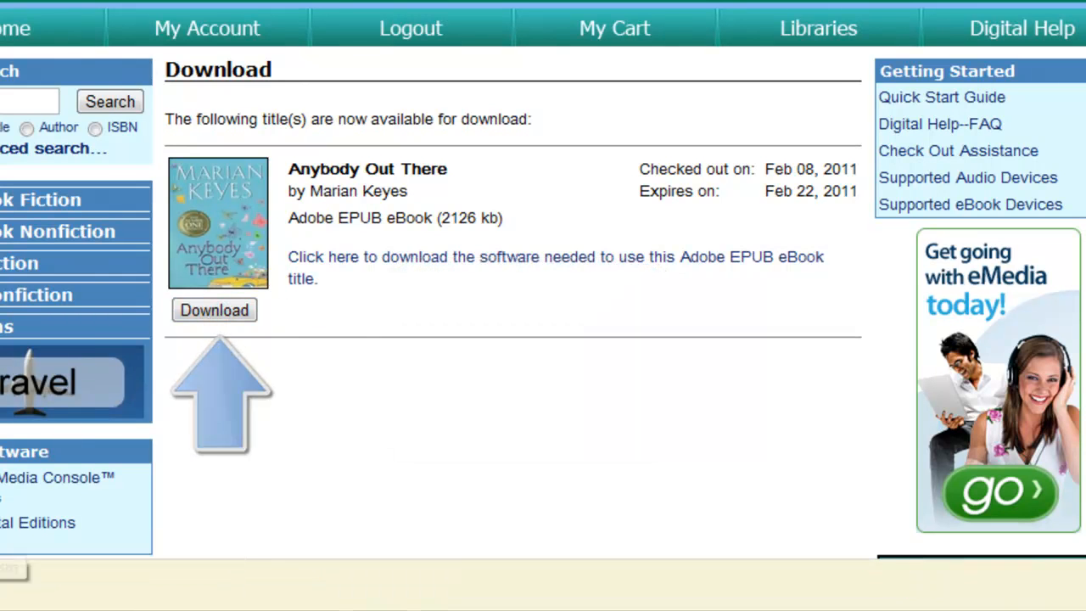
Step: Download the checked-out eBook so it opens for reading in Adobe Digital Editions
left_click(214, 309)
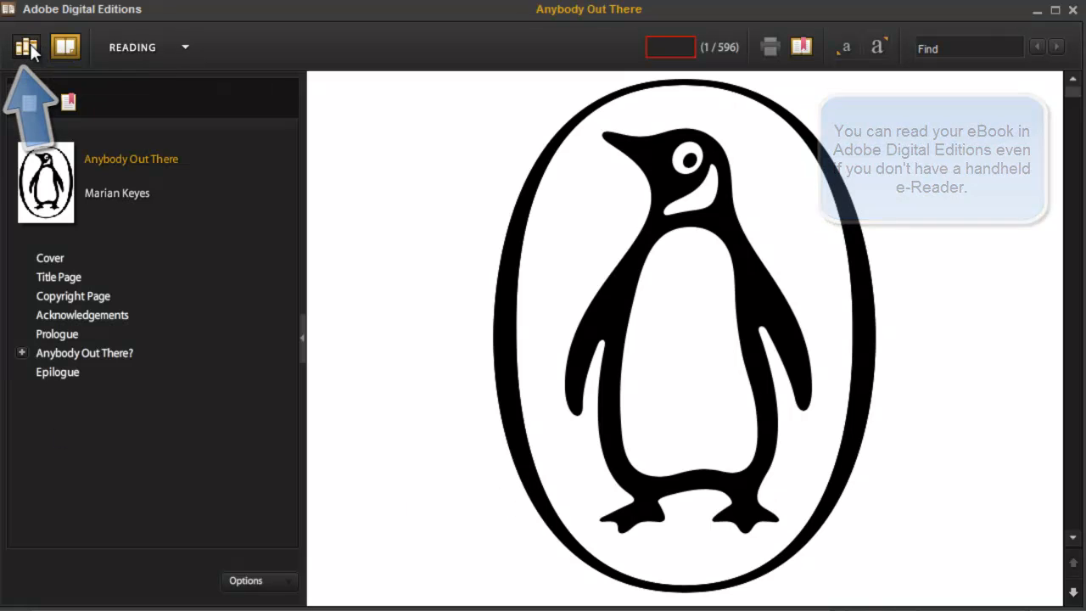
Step: Switch from Reading view to the Library view listing All Items
left_click(31, 48)
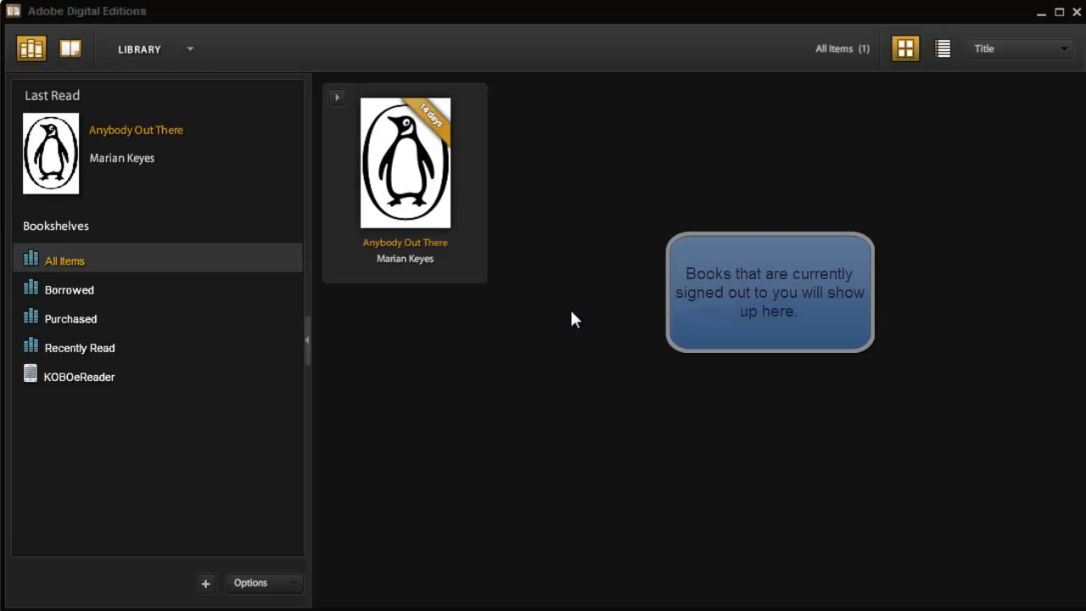
mouse_move(619, 227)
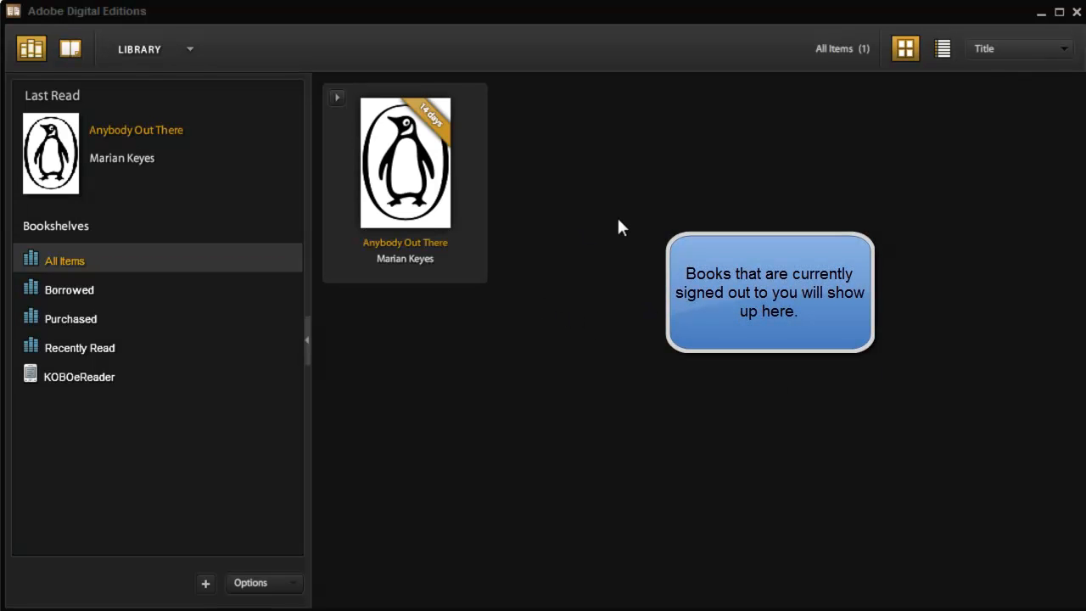
mouse_move(590, 287)
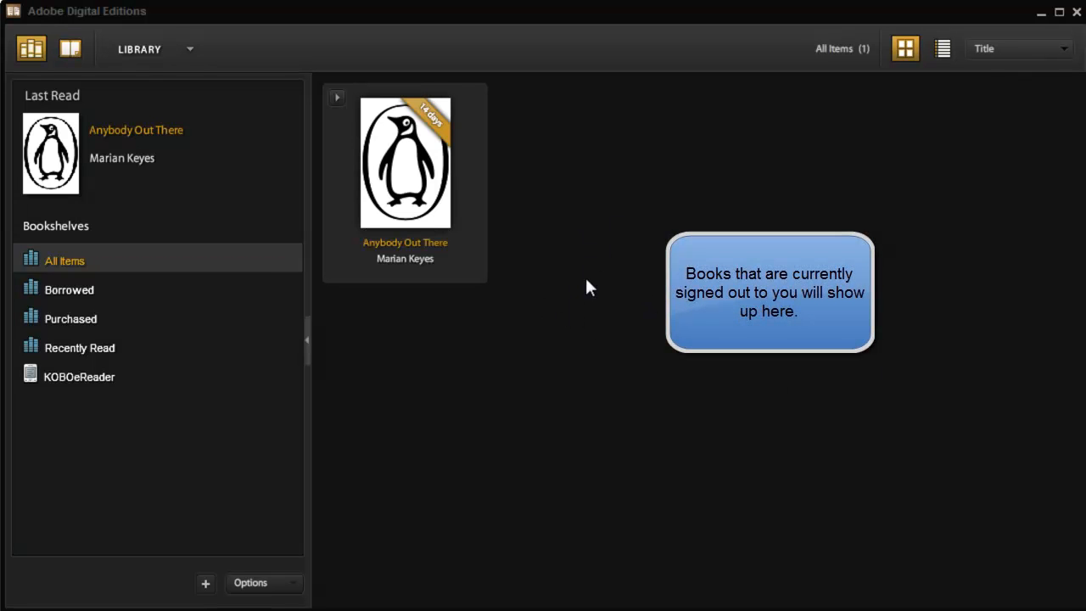
mouse_move(574, 346)
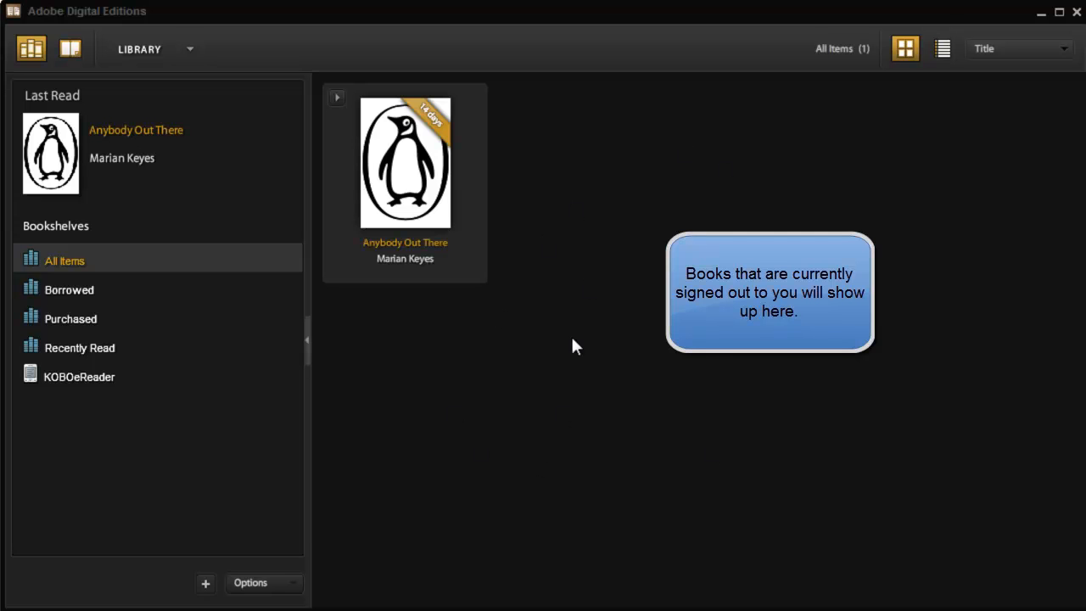
mouse_move(520, 166)
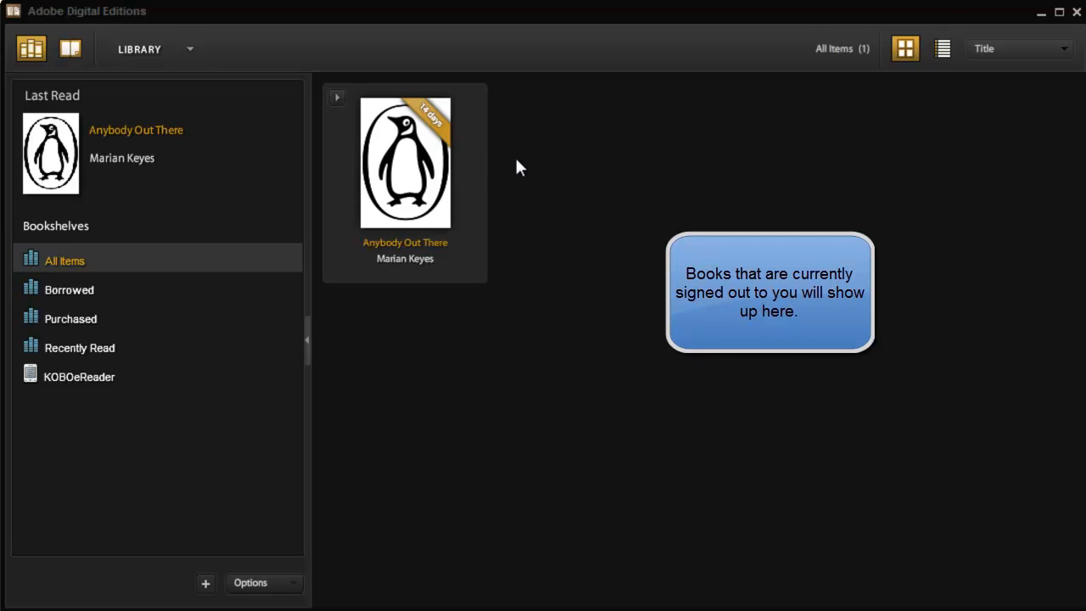
mouse_move(448, 143)
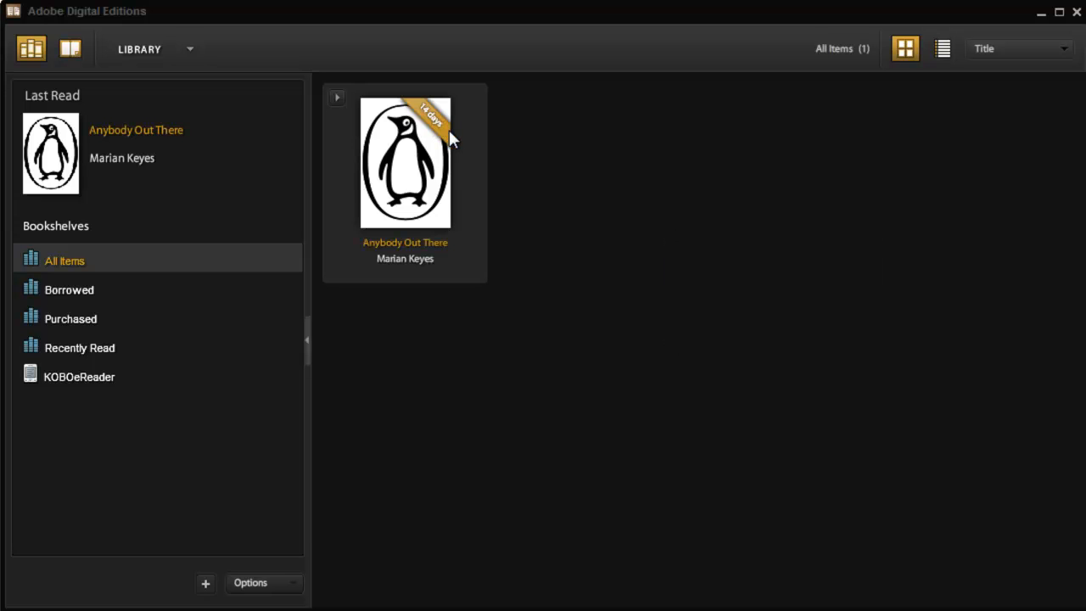
mouse_move(465, 153)
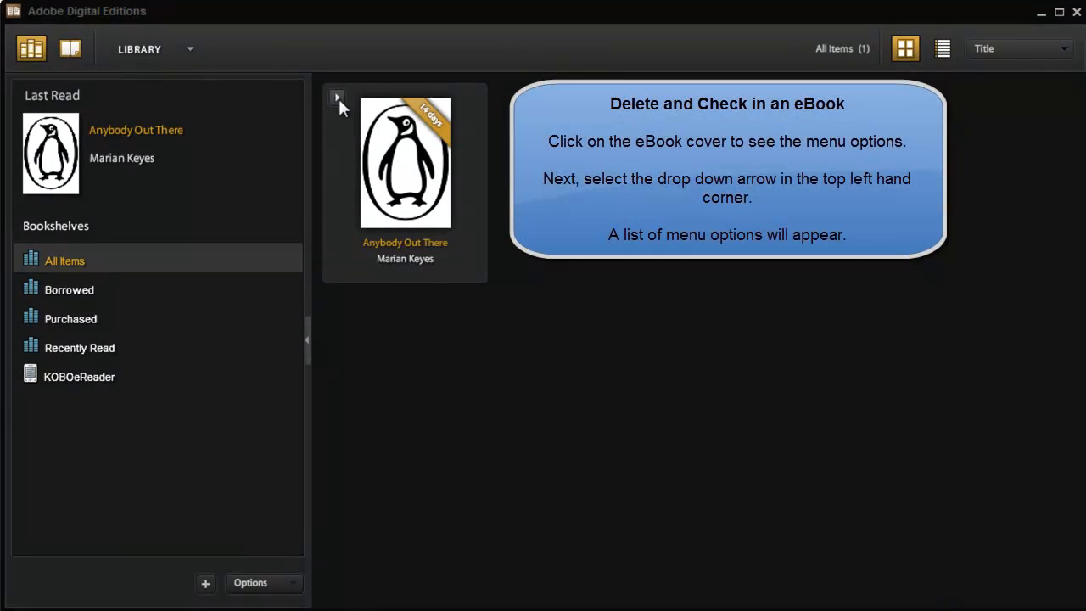
left_click(336, 96)
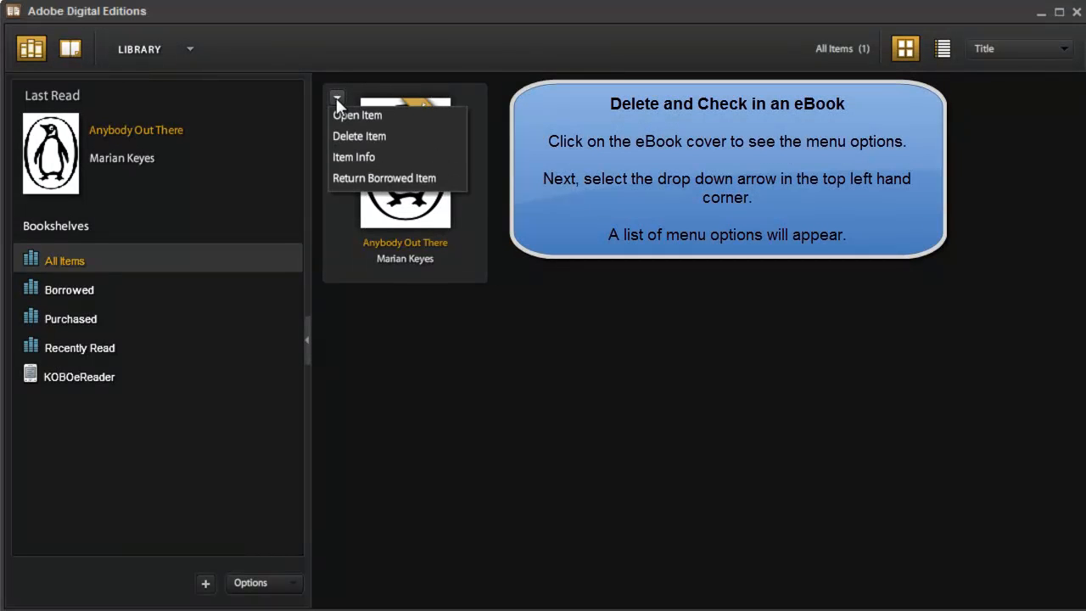
mouse_move(360, 136)
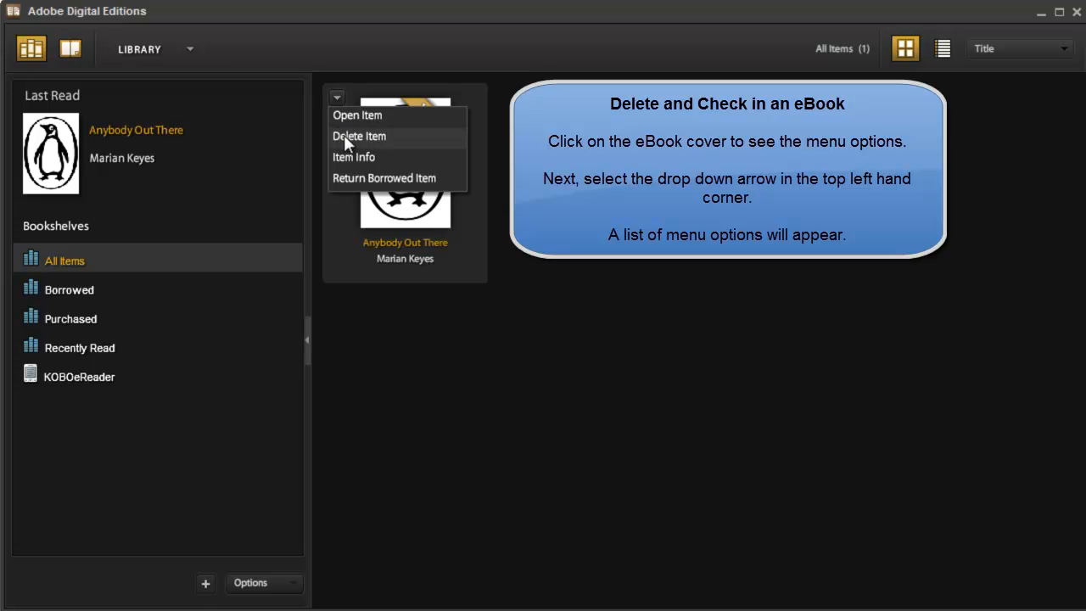
mouse_move(337, 95)
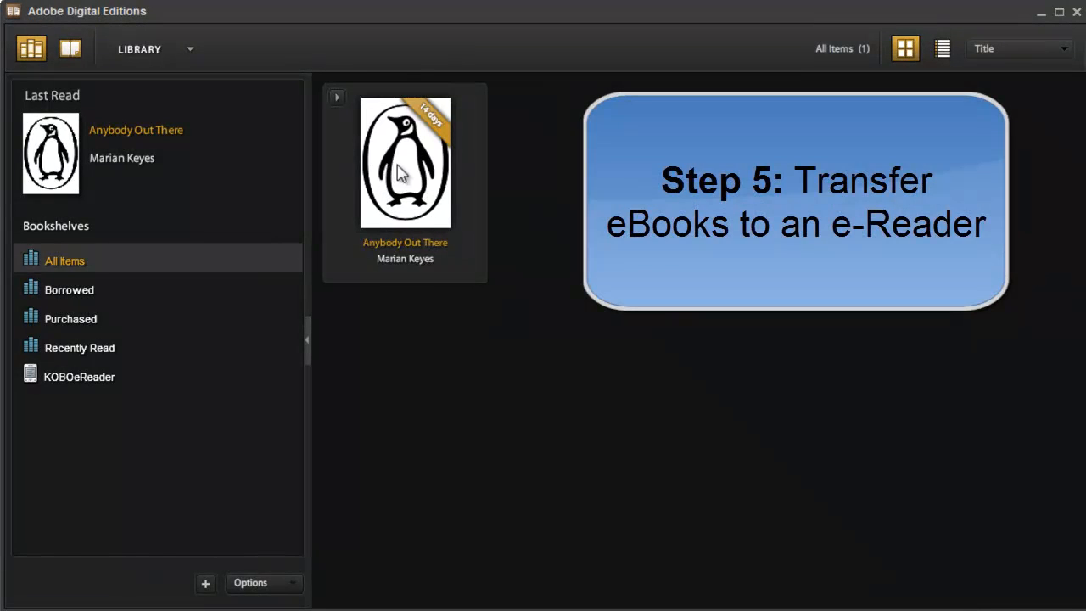
Step: Drag the book cover onto the KOBOeReader bookshelf to copy it to the device
left_click_drag(404, 162, 105, 377)
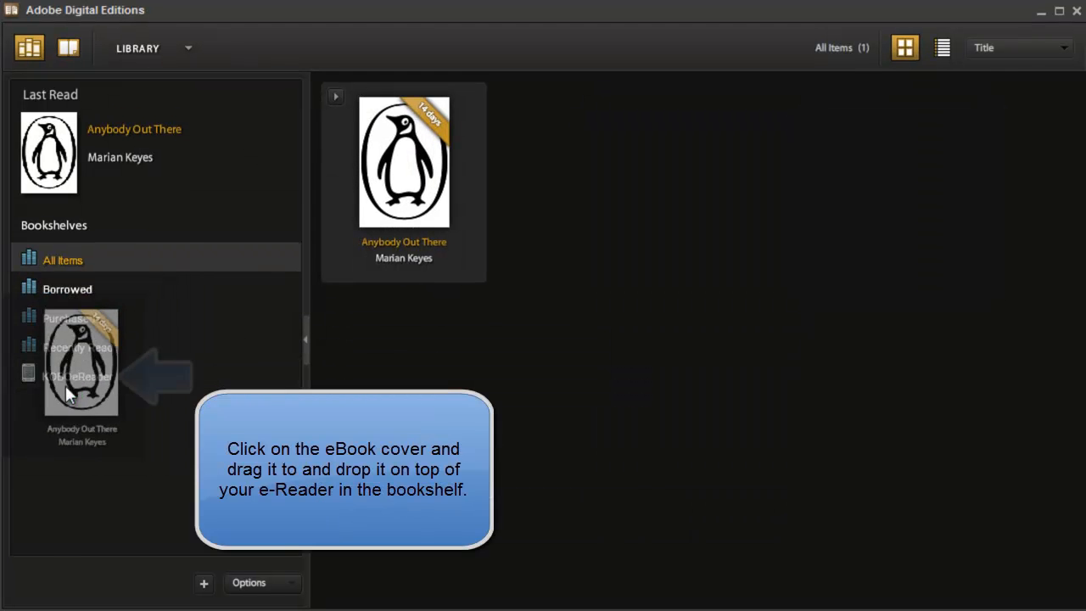
left_click_drag(404, 162, 78, 377)
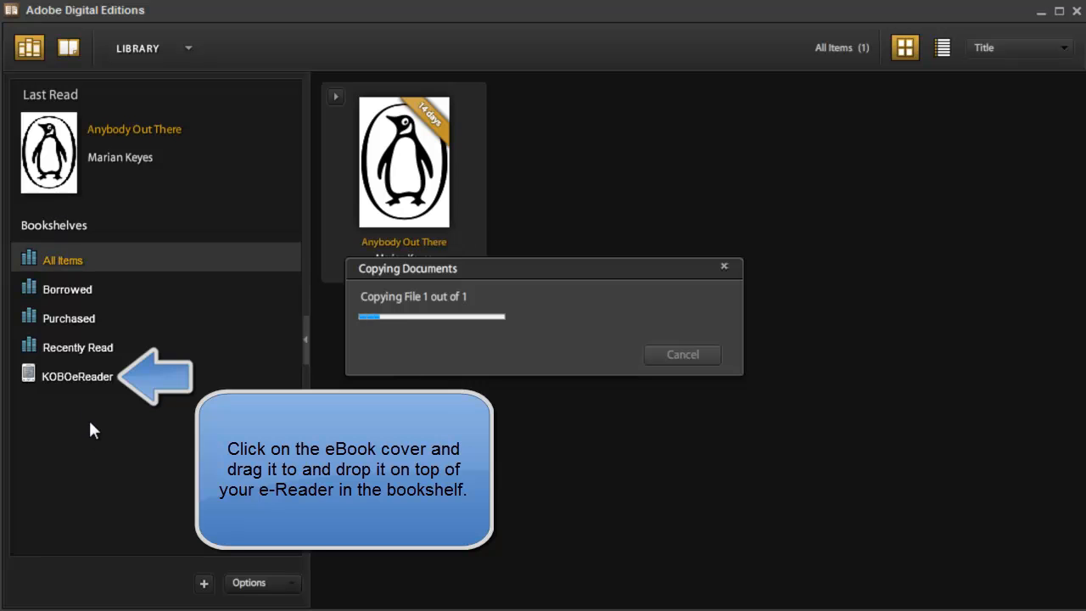